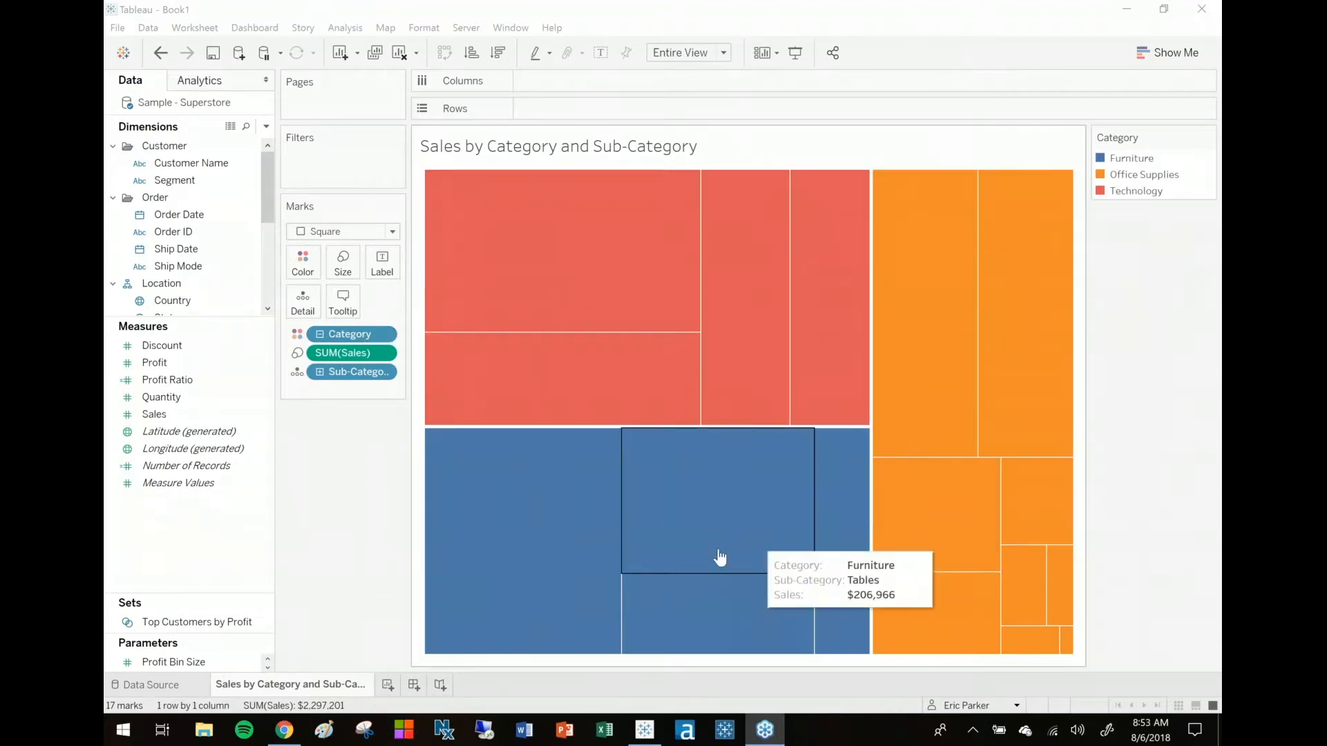
{"action": "mouse_move", "coordinate": [669, 618]}
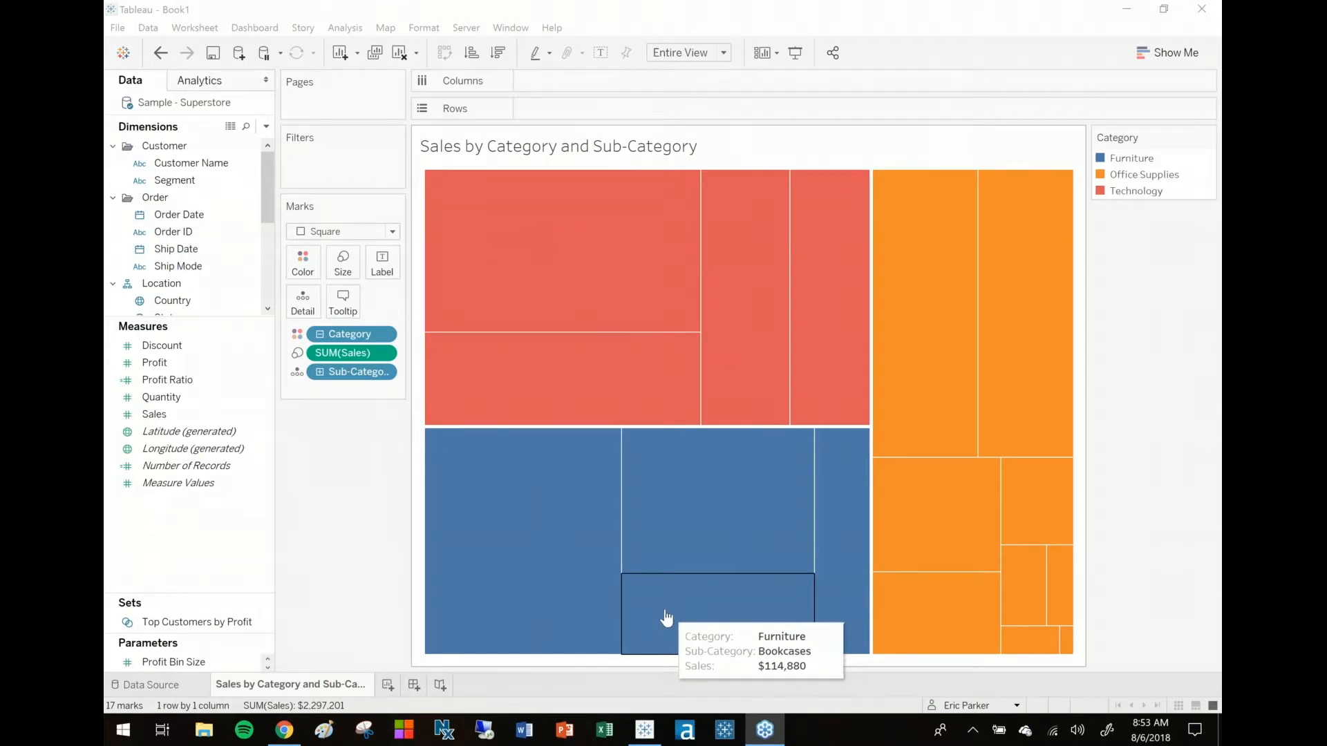
{"action": "mouse_move", "coordinate": [563, 605]}
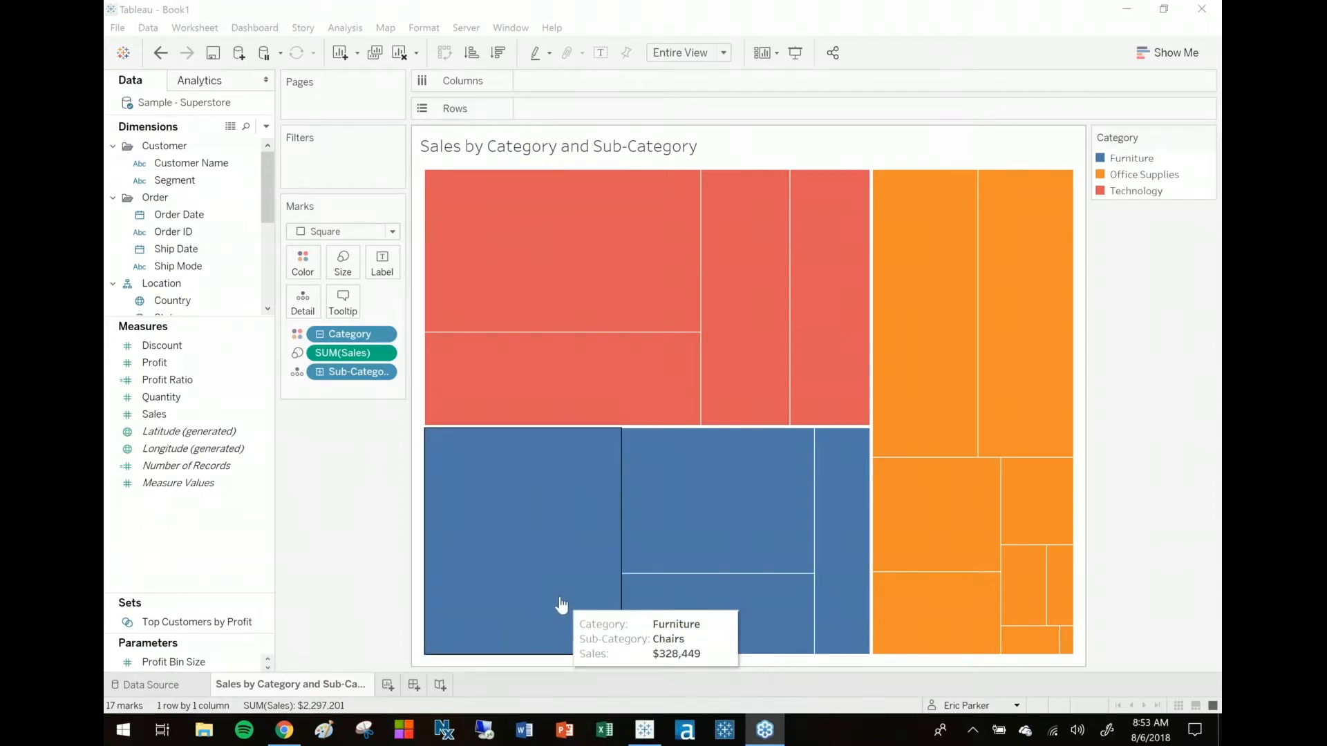
{"action": "mouse_move", "coordinate": [1188, 346]}
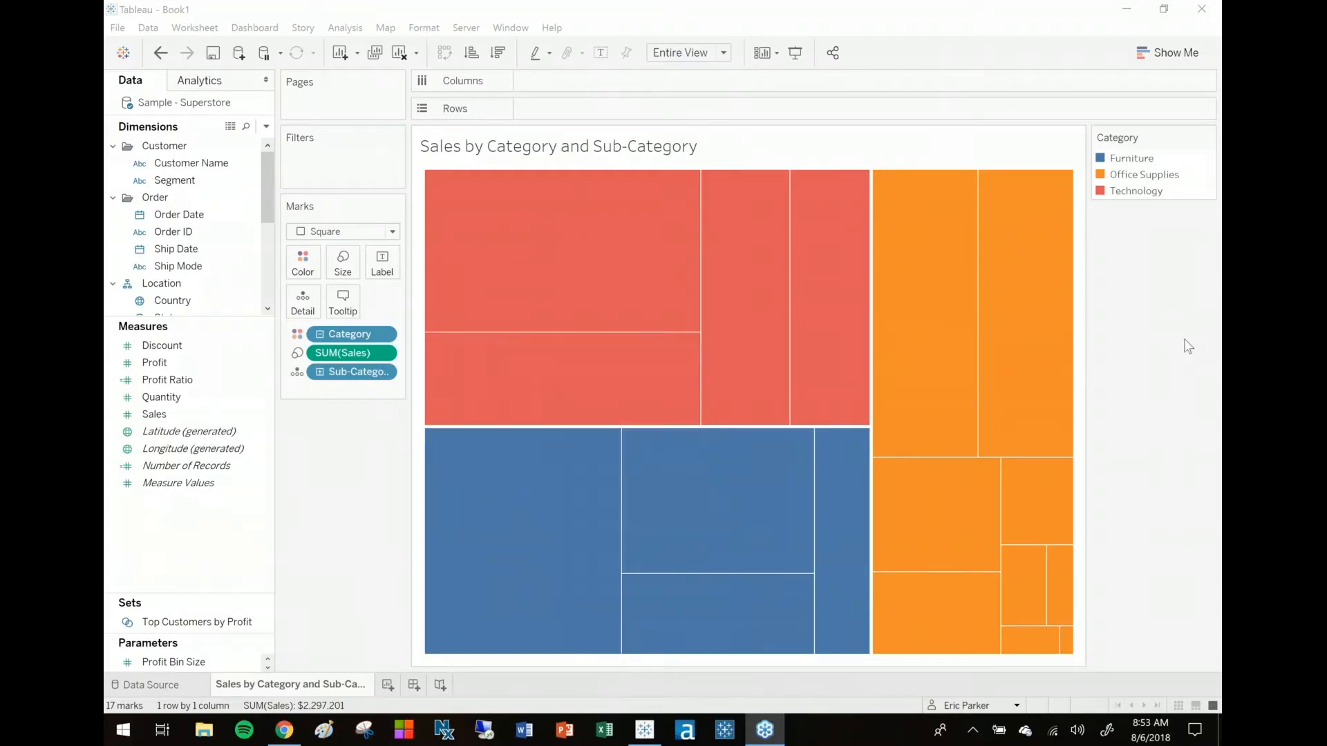
{"action": "mouse_move", "coordinate": [602, 228]}
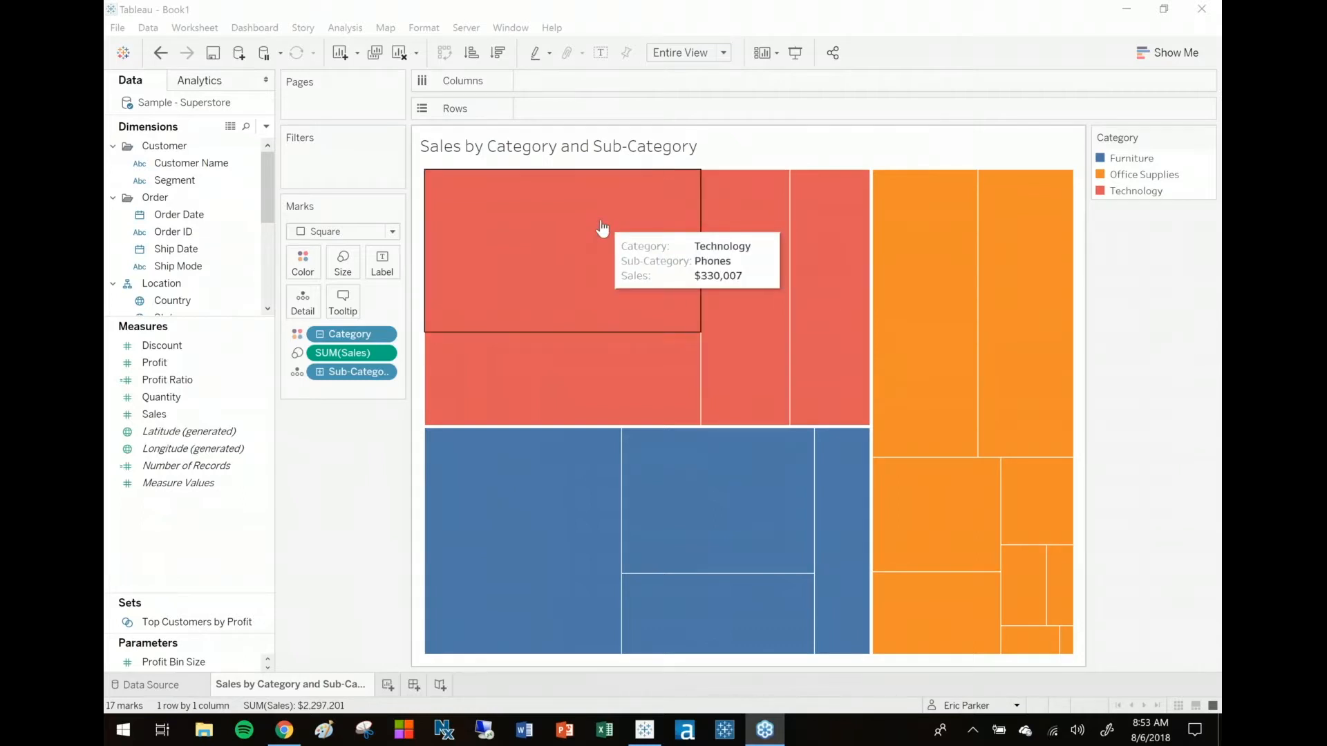
{"action": "mouse_move", "coordinate": [580, 468]}
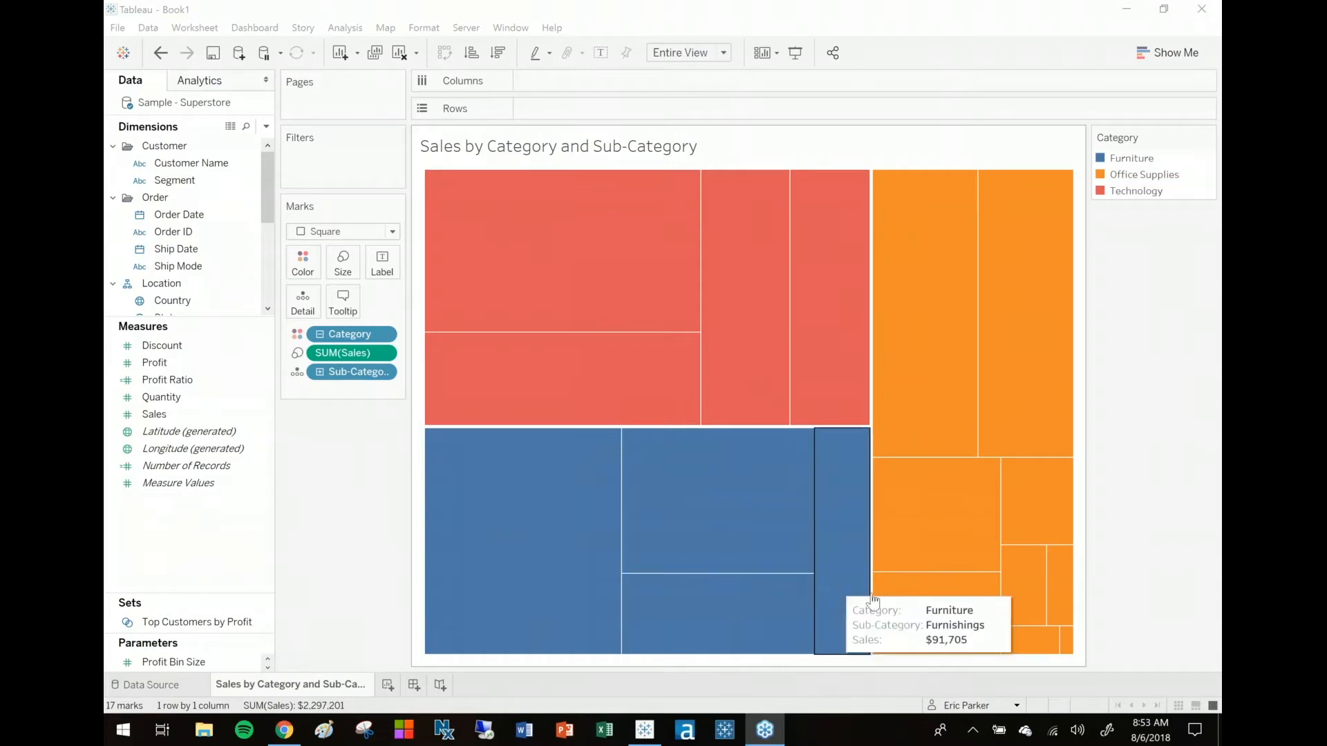
{"action": "mouse_move", "coordinate": [1065, 638]}
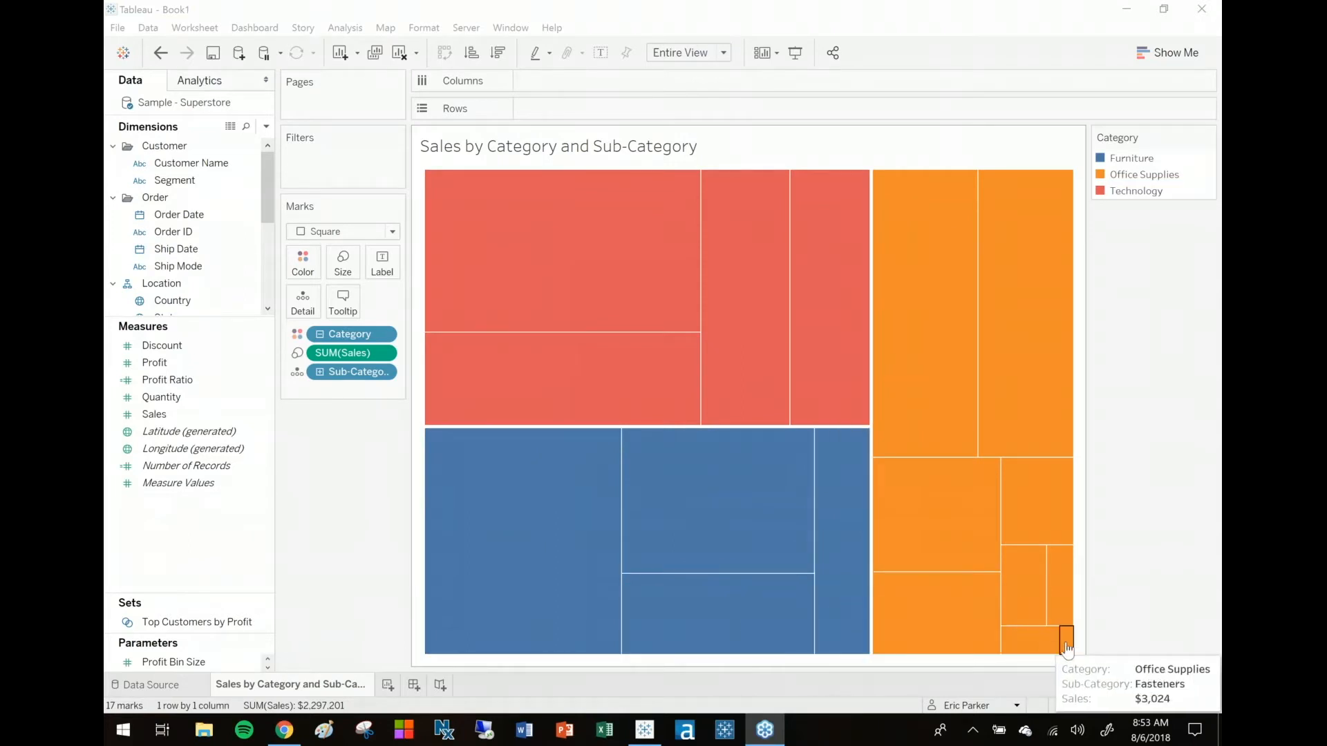
{"action": "mouse_move", "coordinate": [596, 312]}
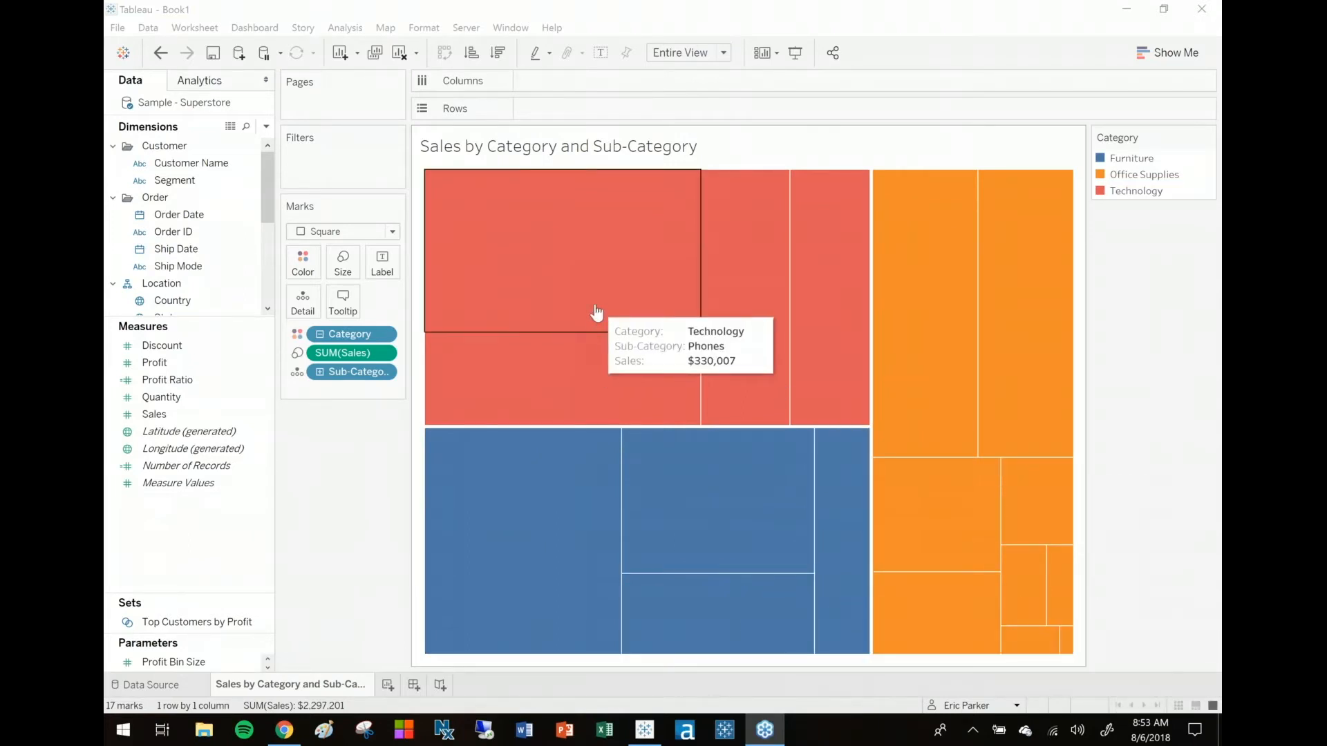
{"action": "mouse_move", "coordinate": [406, 486]}
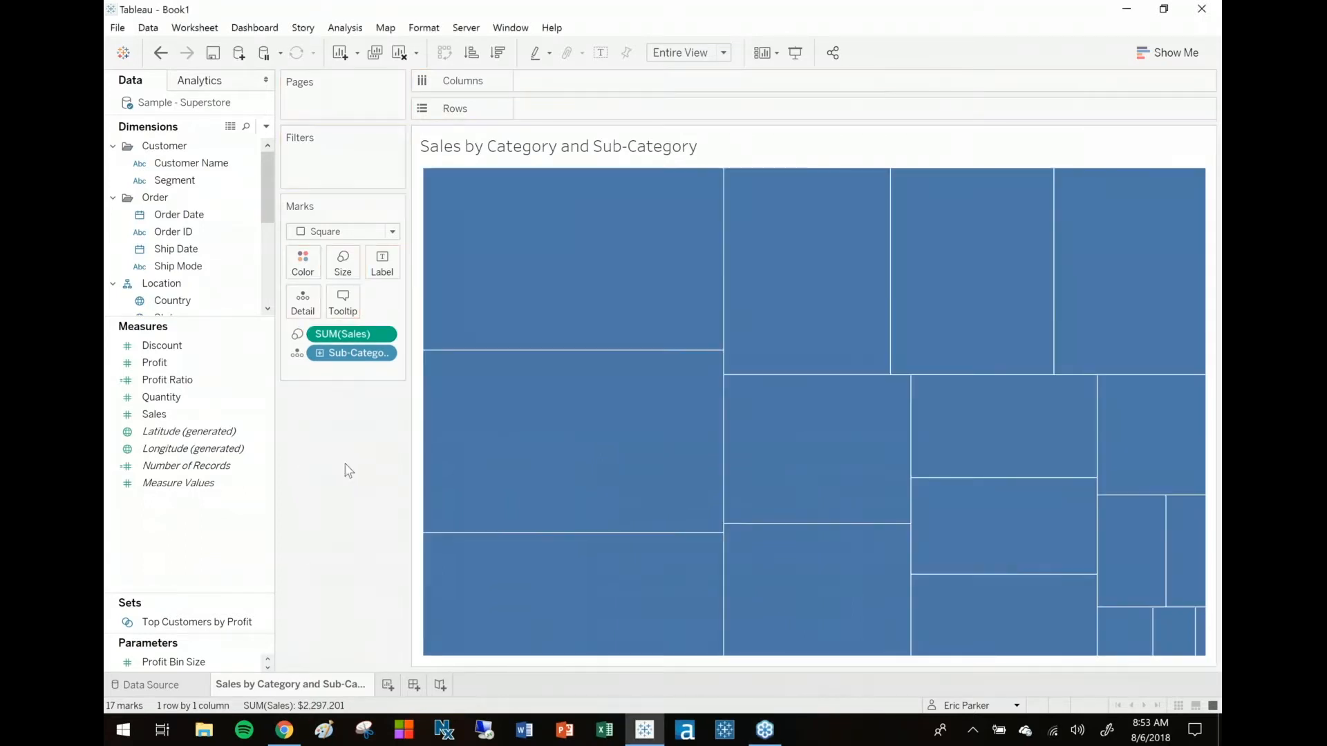
{"action": "mouse_move", "coordinate": [637, 290]}
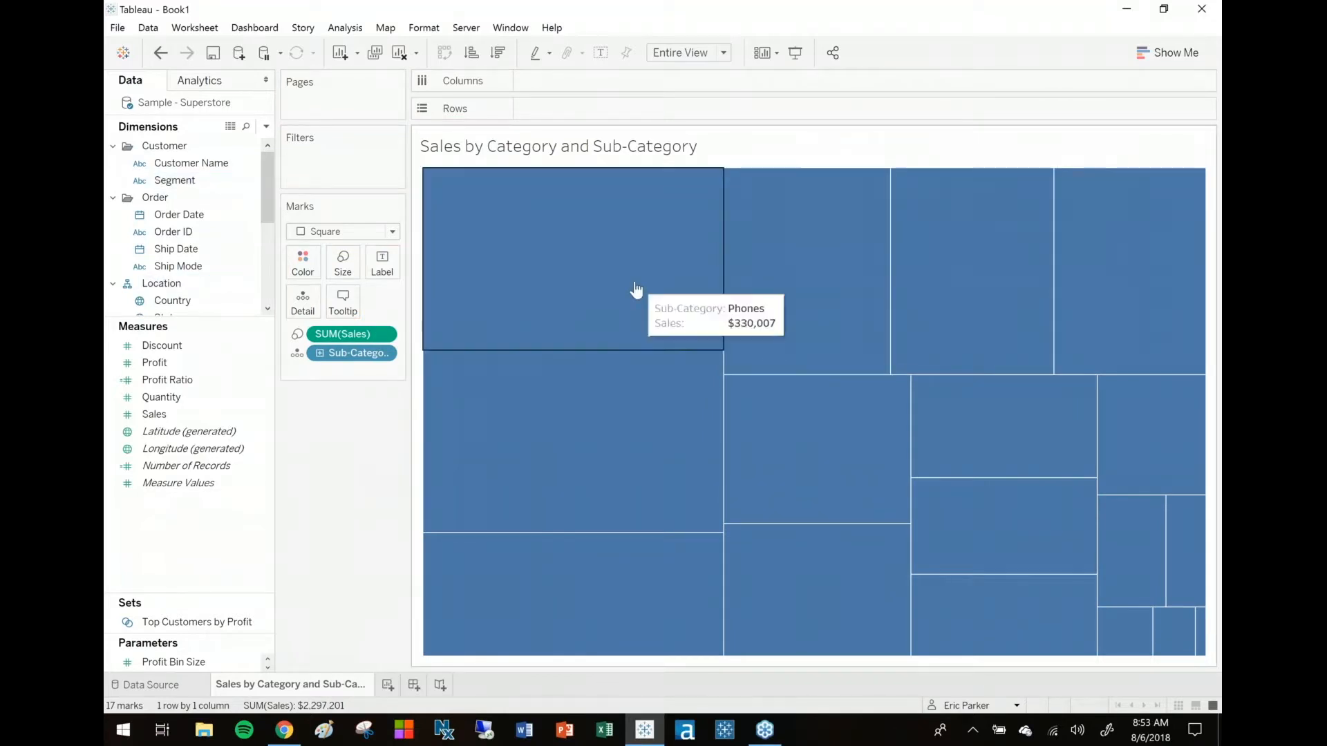
{"action": "mouse_move", "coordinate": [237, 381]}
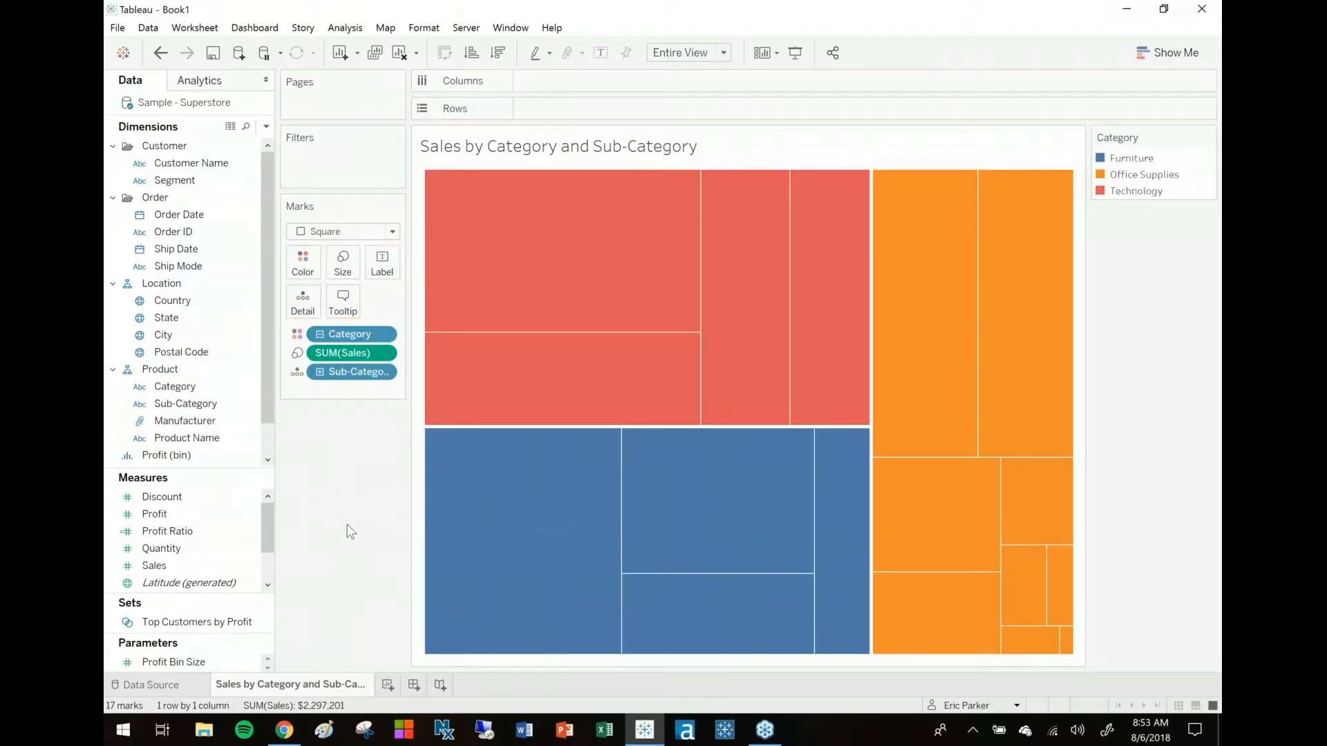
{"action": "mouse_move", "coordinate": [1161, 195]}
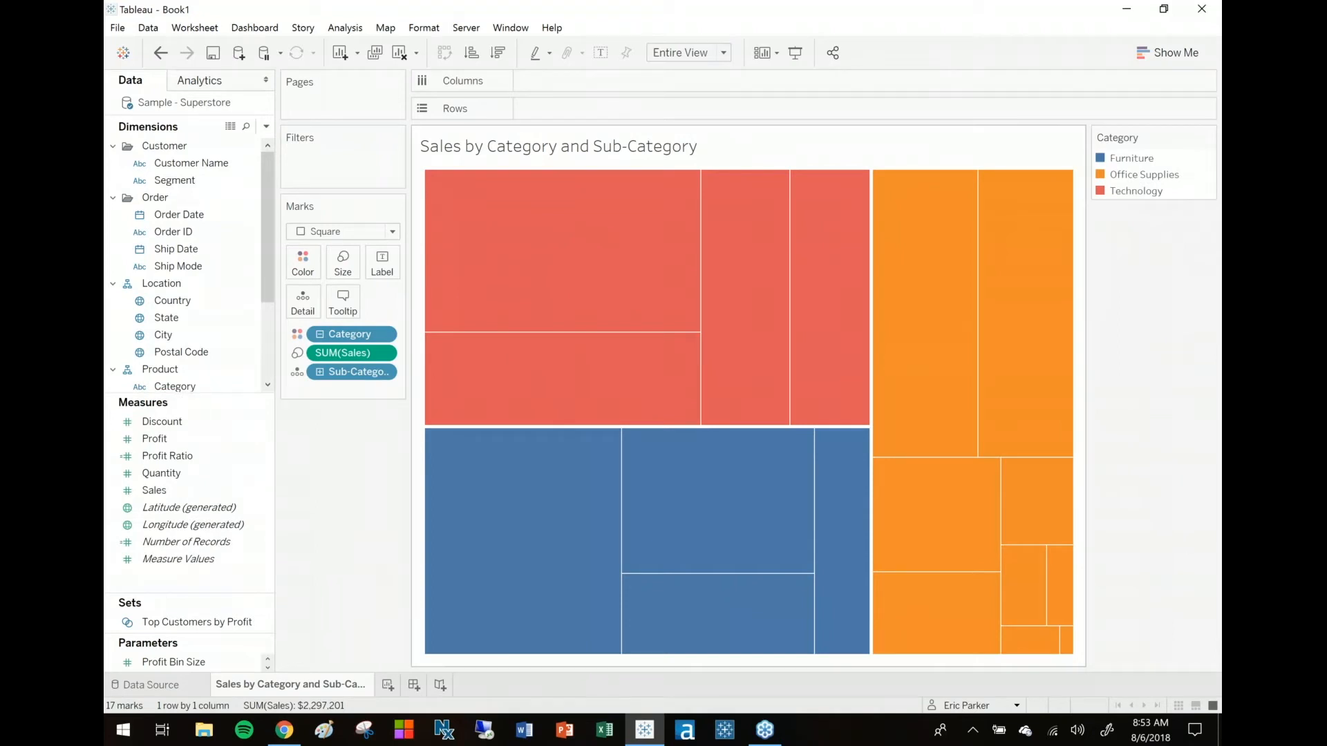
{"action": "mouse_move", "coordinate": [595, 282]}
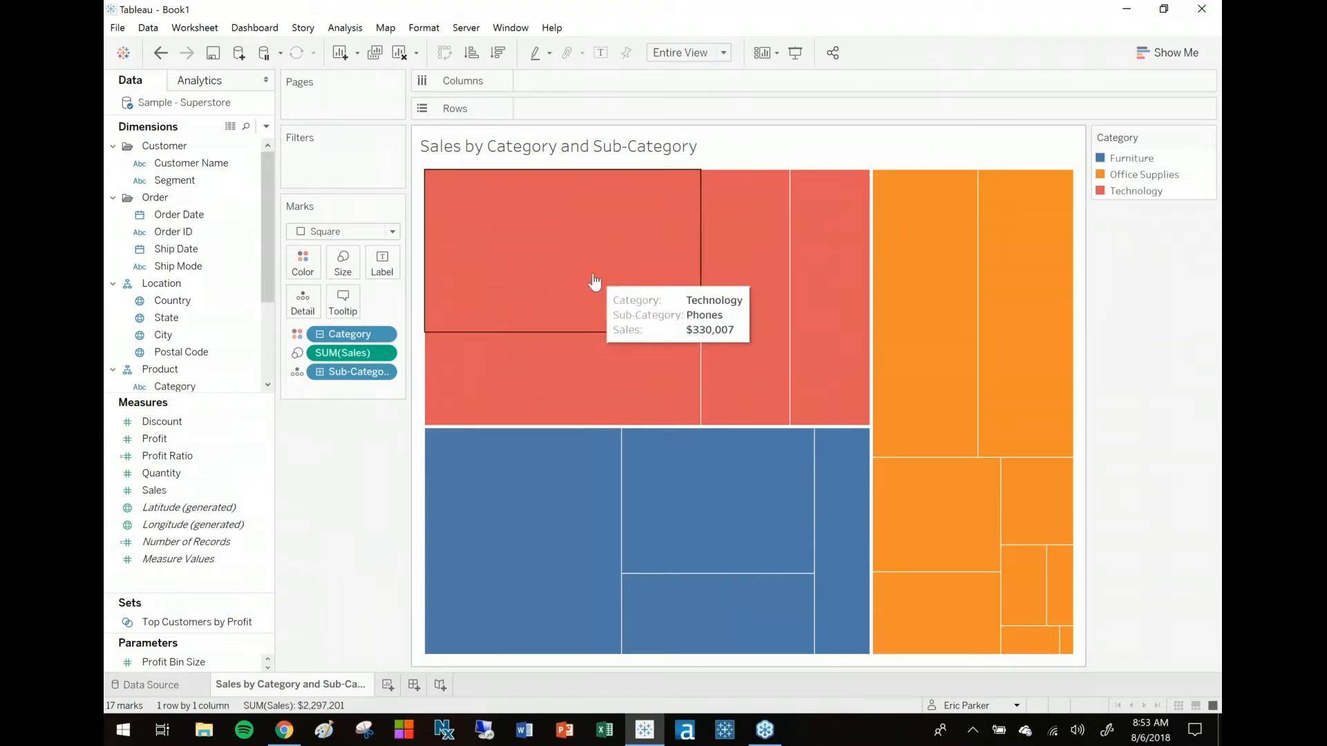
{"action": "mouse_move", "coordinate": [525, 325]}
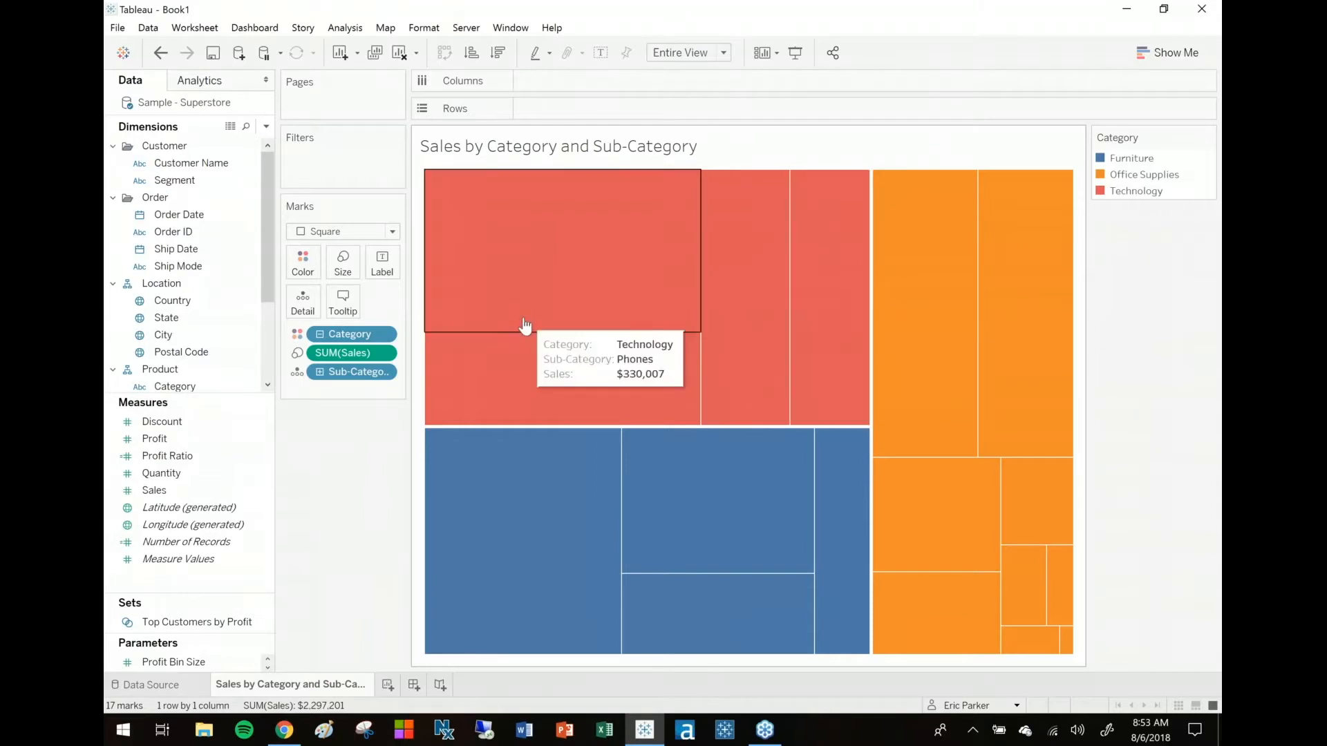
{"action": "mouse_move", "coordinate": [1134, 370]}
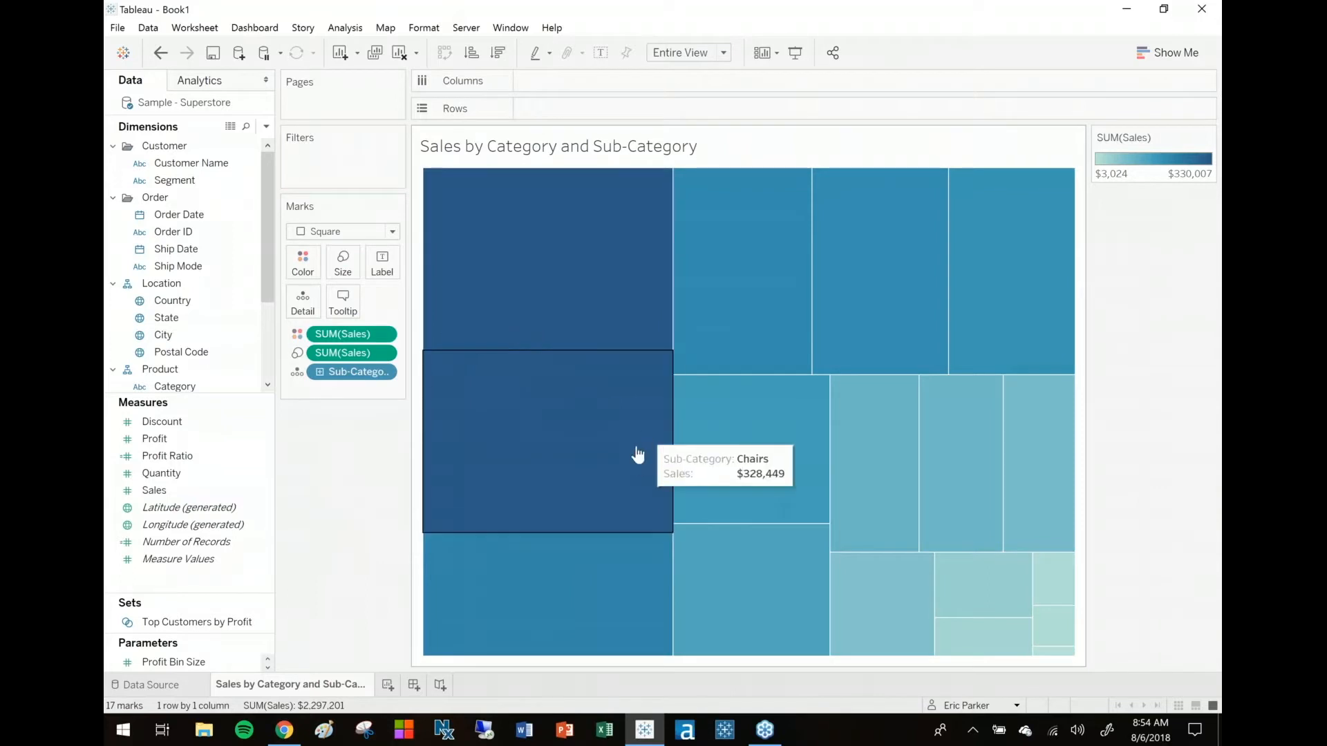
{"action": "mouse_move", "coordinate": [351, 545]}
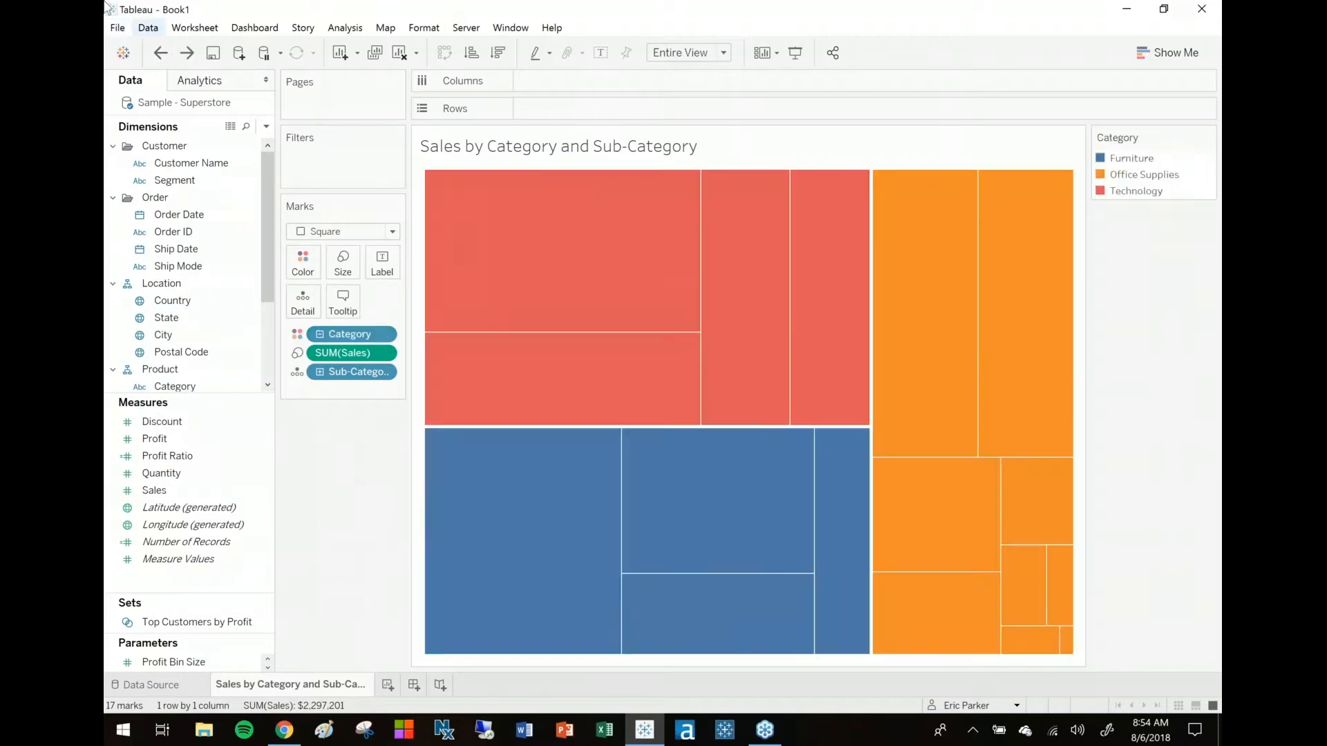
{"action": "mouse_move", "coordinate": [108, 43]}
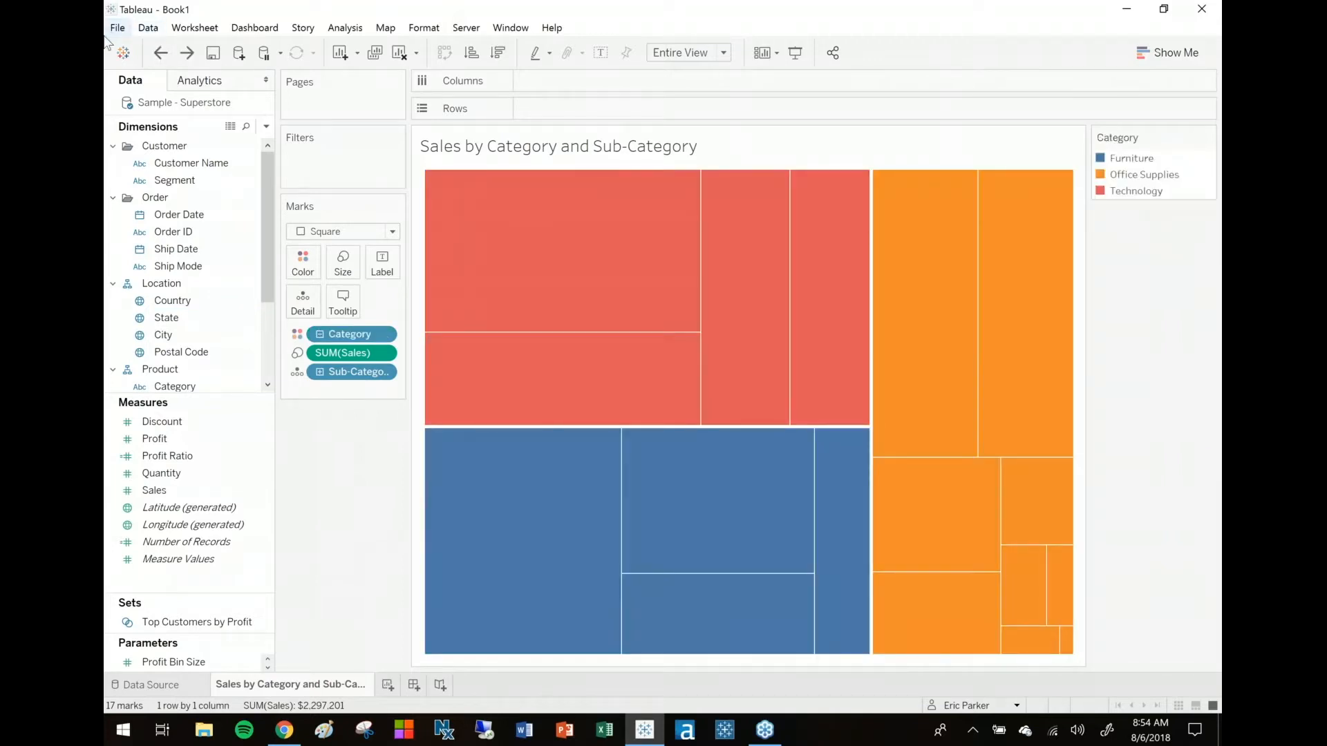
- Add SUM(Sales) as Detail, undoing the sales-gradient colouring to keep Category colours
{"action": "left_click", "coordinate": [154, 490]}
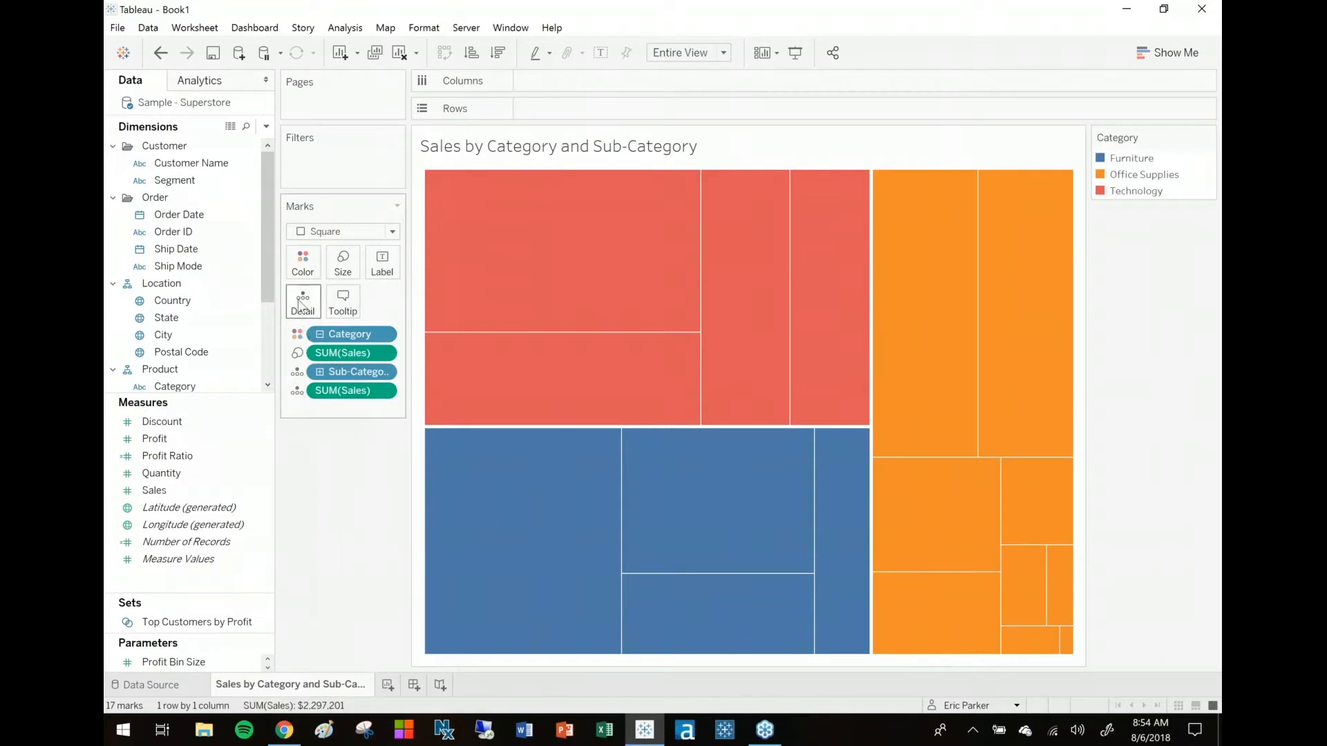
{"action": "mouse_move", "coordinate": [297, 395]}
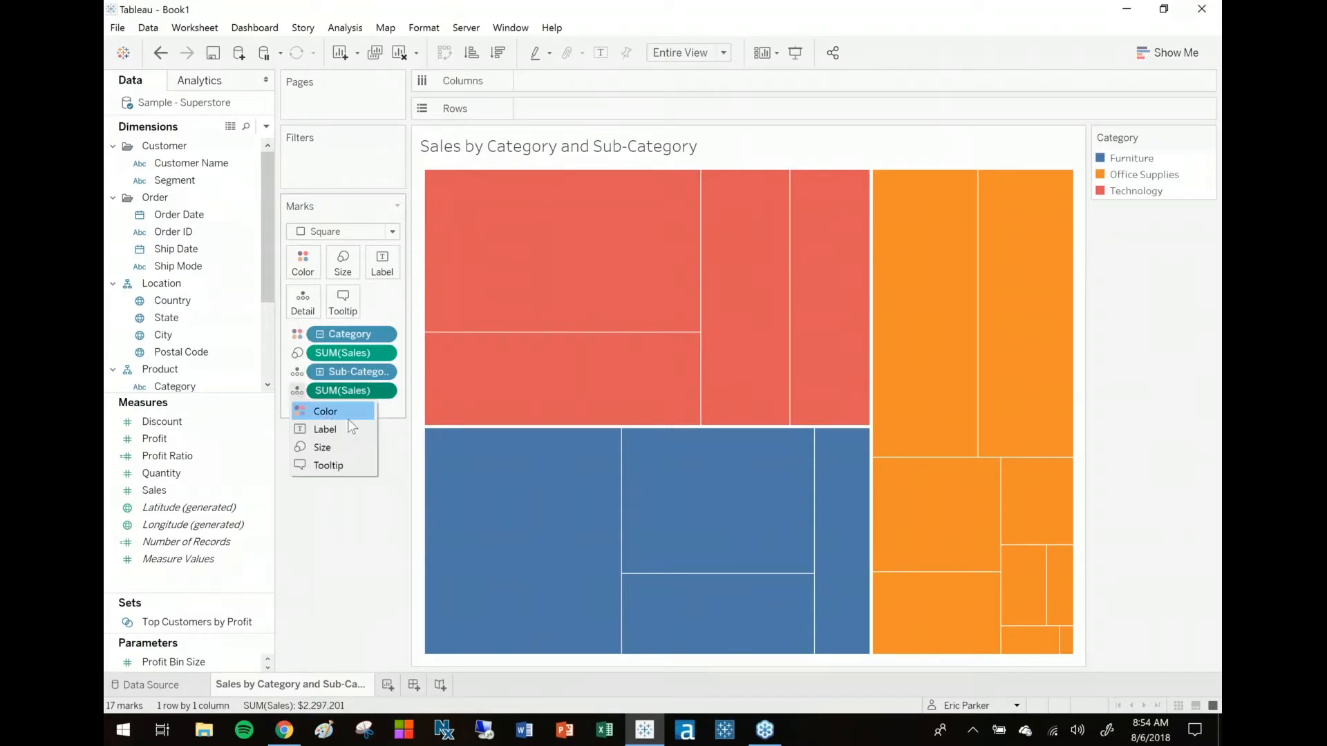
{"action": "mouse_move", "coordinate": [359, 425]}
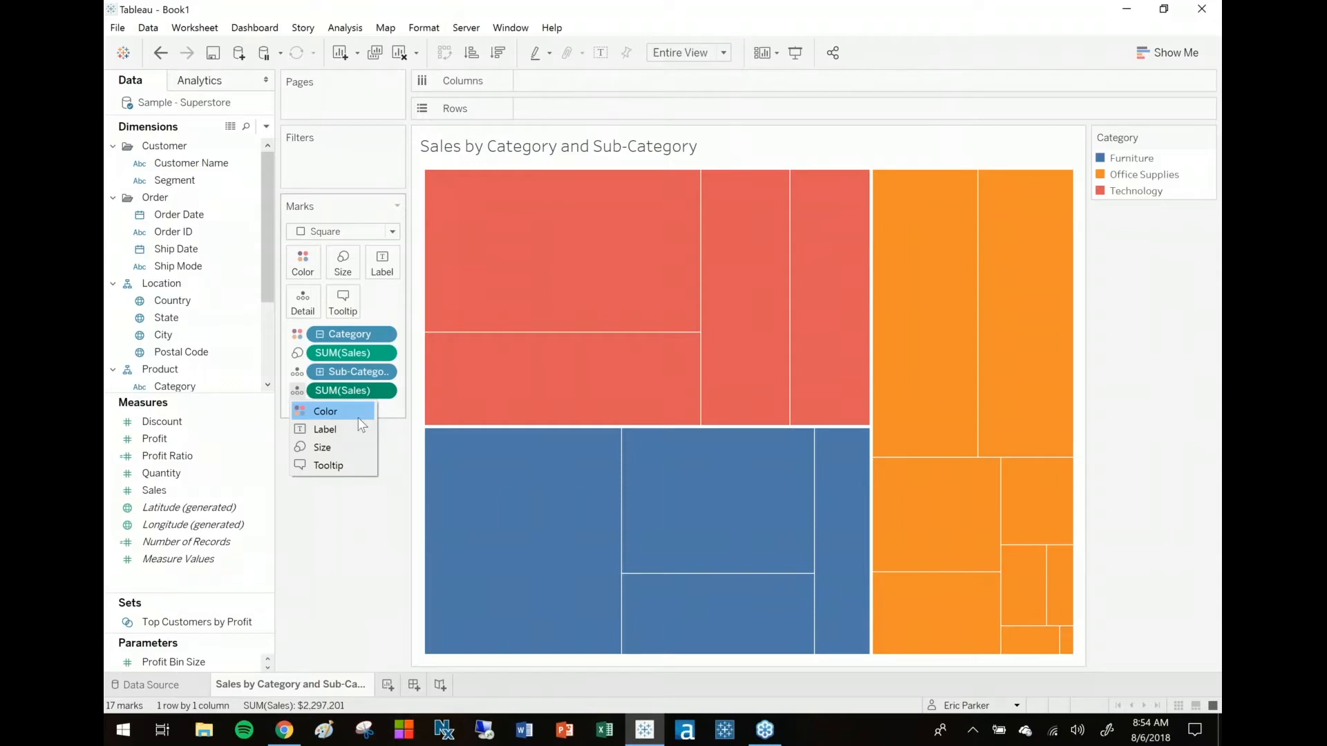
{"action": "mouse_move", "coordinate": [354, 423]}
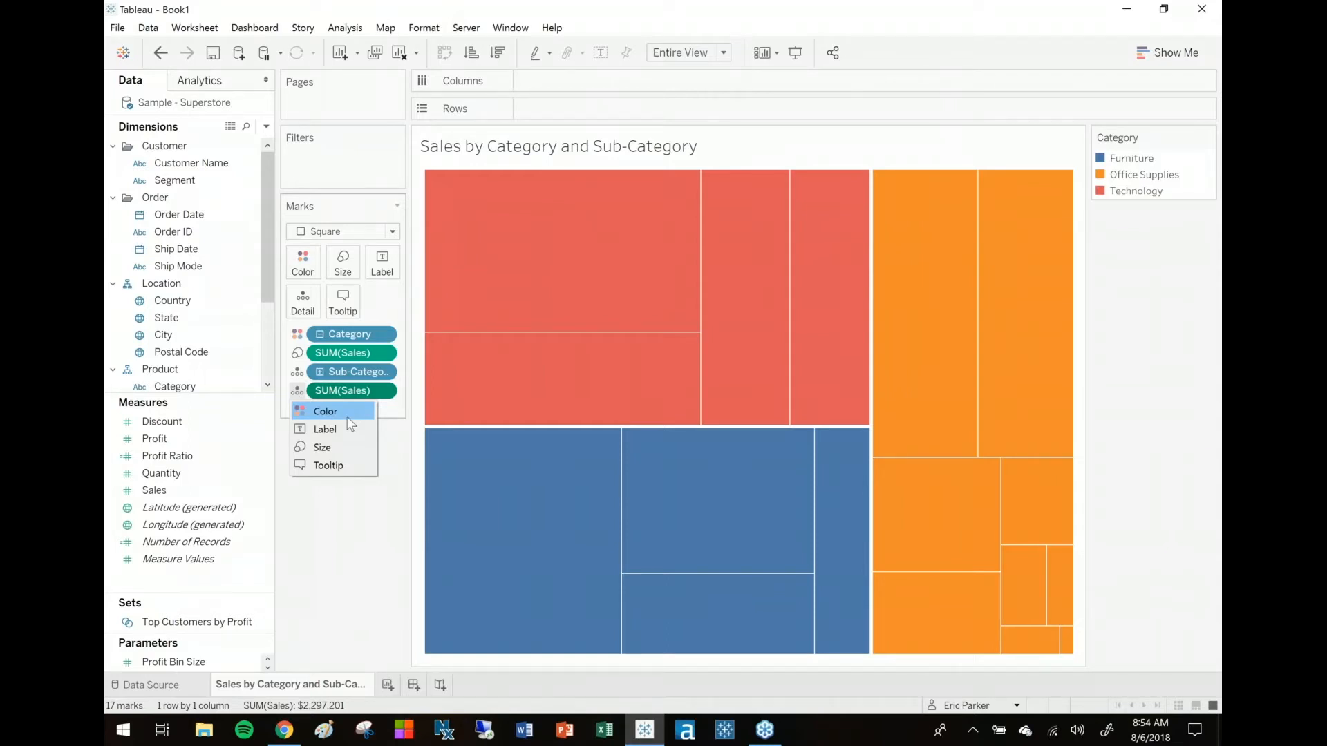
{"action": "mouse_move", "coordinate": [325, 433]}
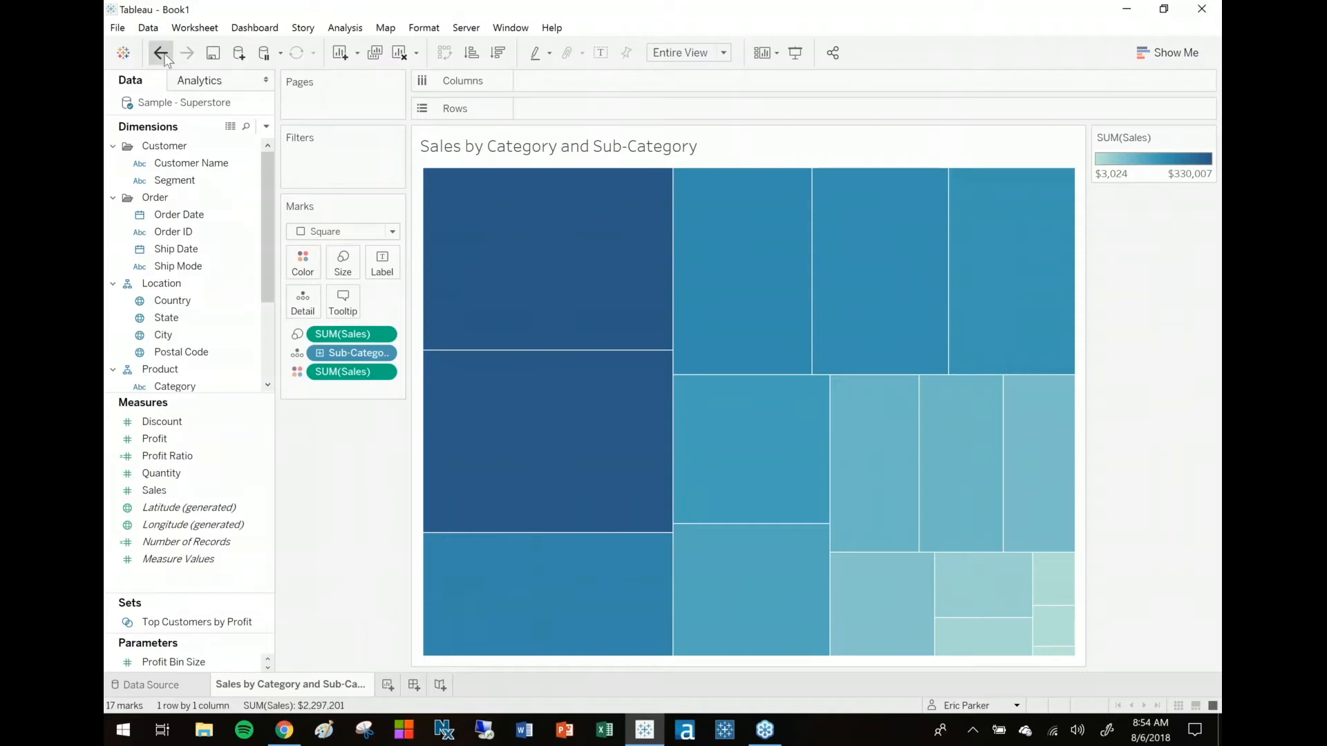
{"action": "left_click", "coordinate": [160, 52]}
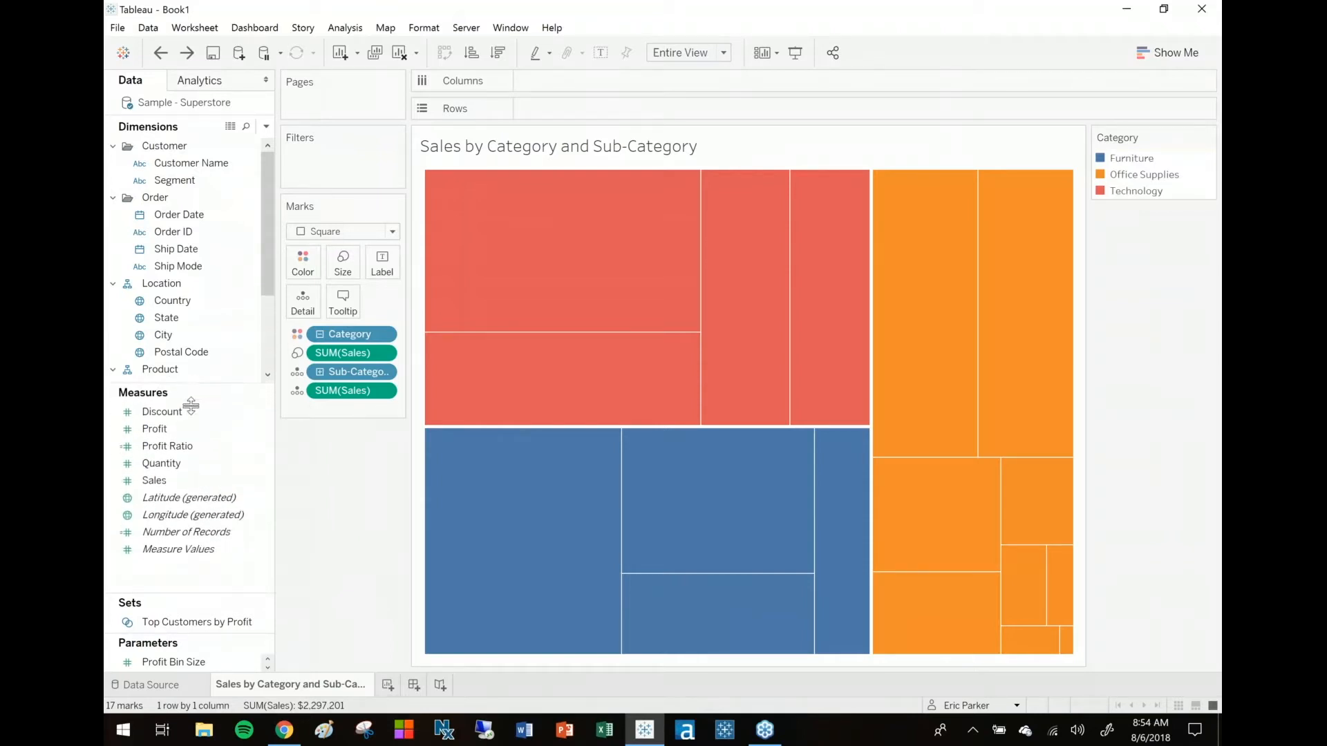
- Add another SUM(Sales) and set it to Color, shading sub-categories within each Category
{"action": "left_click", "coordinate": [154, 497]}
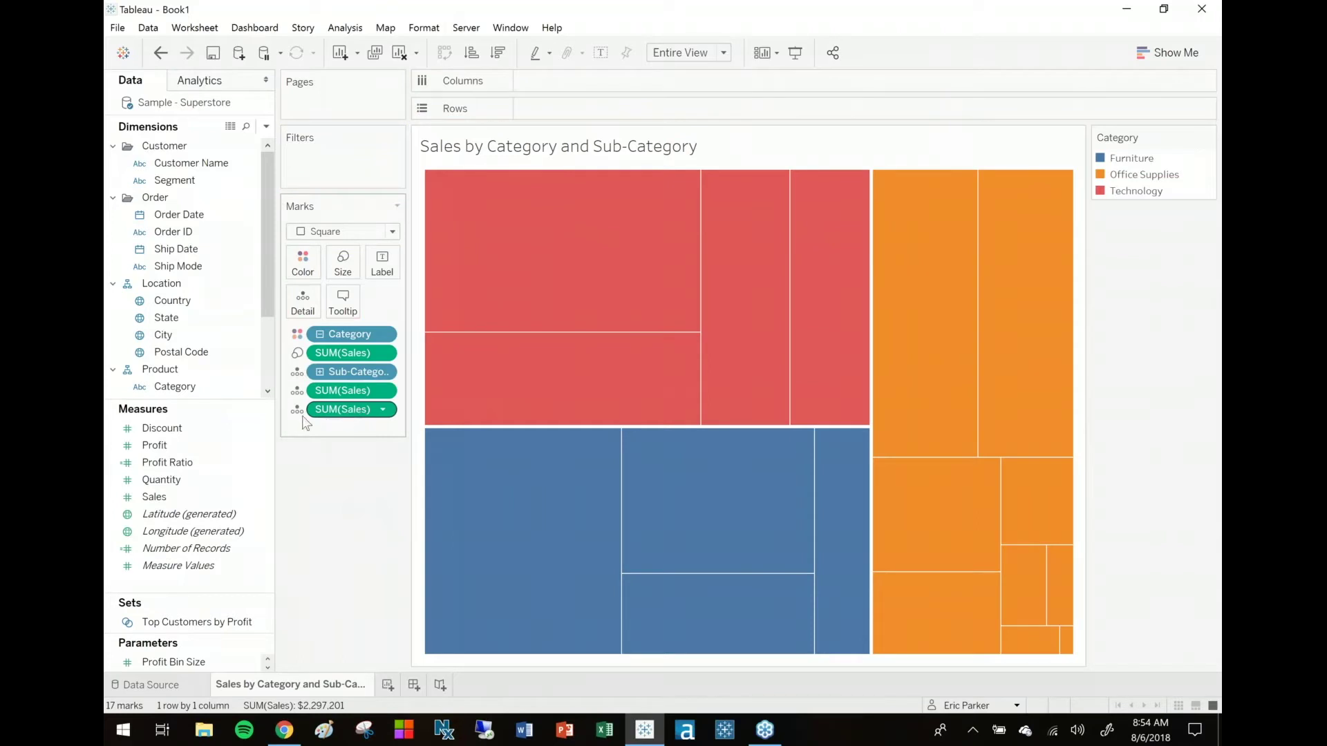
{"action": "left_click", "coordinate": [381, 408]}
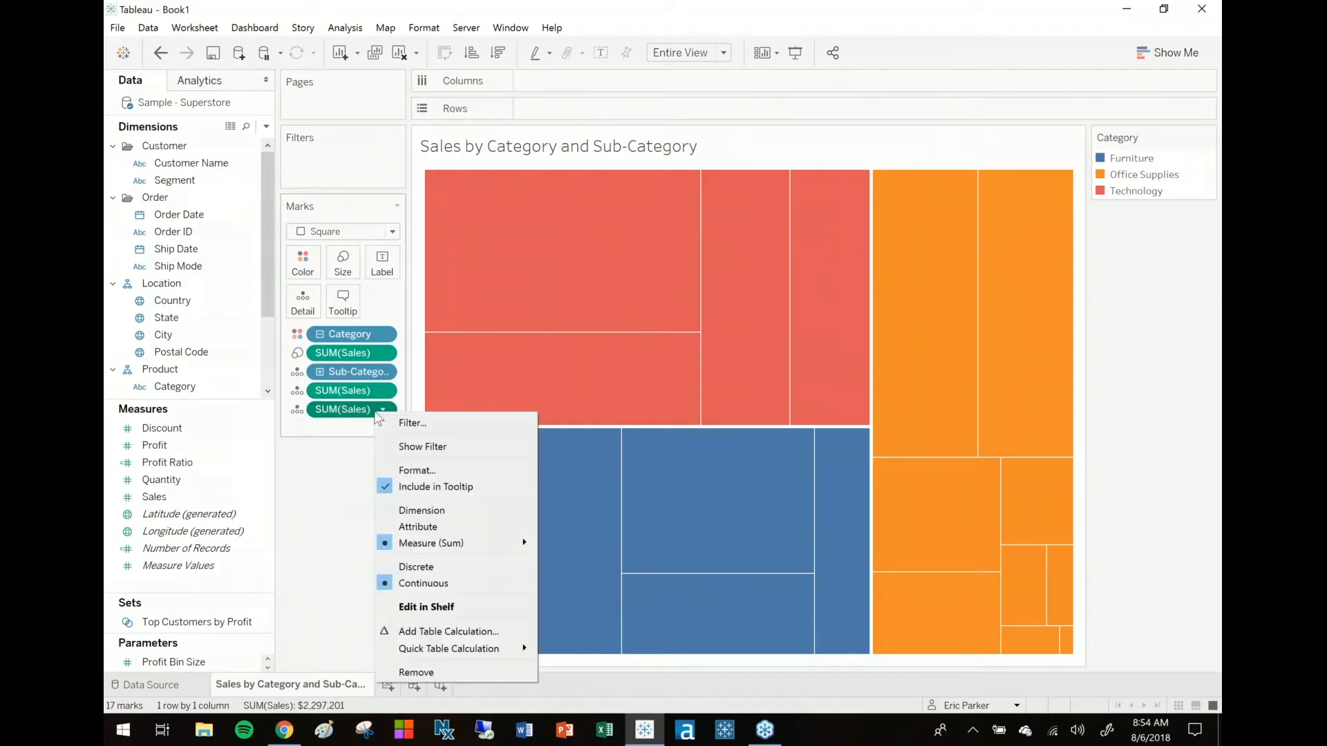
{"action": "mouse_move", "coordinate": [462, 587]}
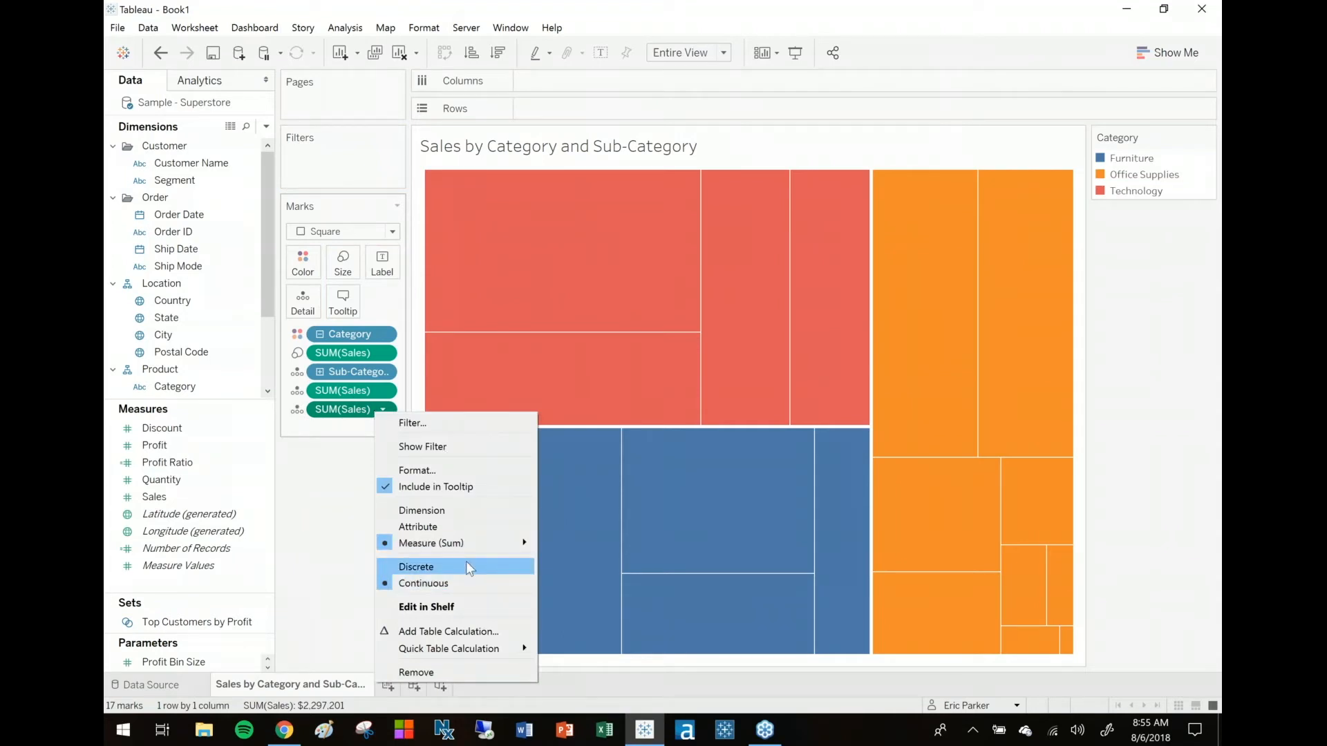
{"action": "mouse_move", "coordinate": [357, 423]}
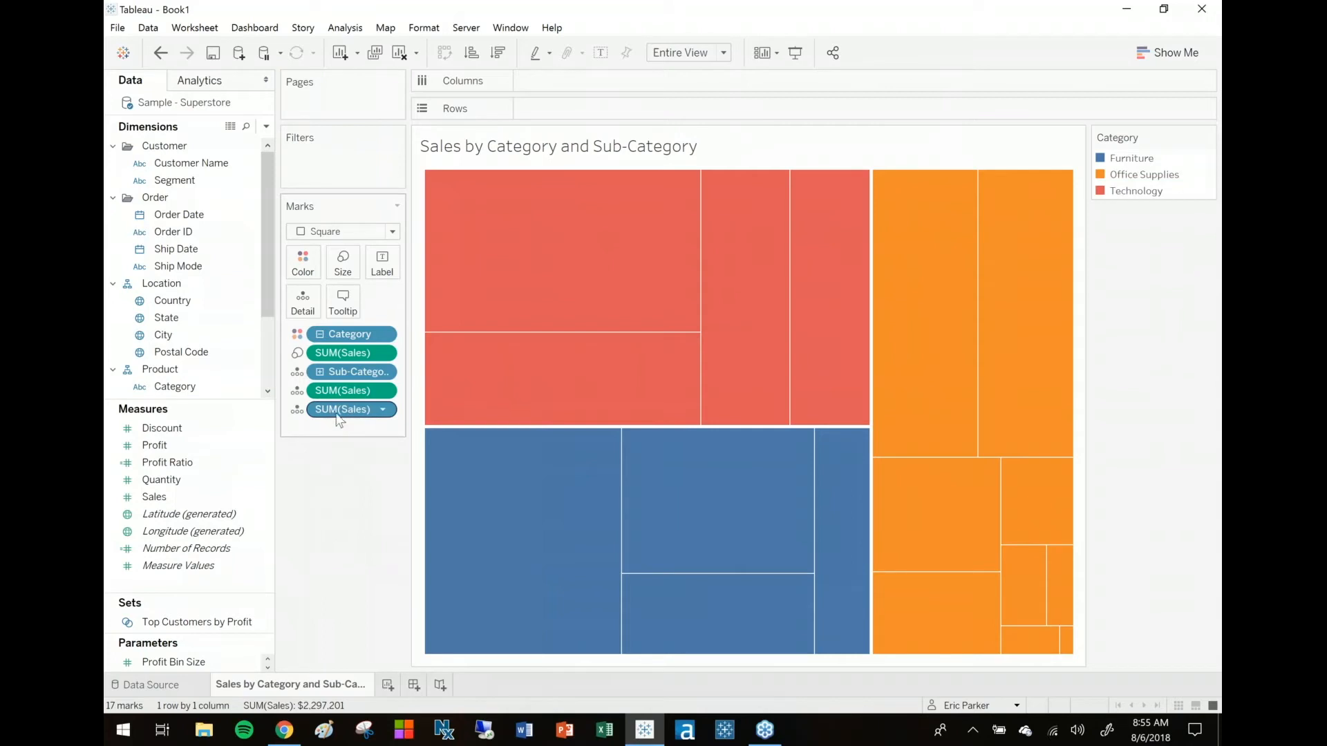
{"action": "mouse_move", "coordinate": [342, 408]}
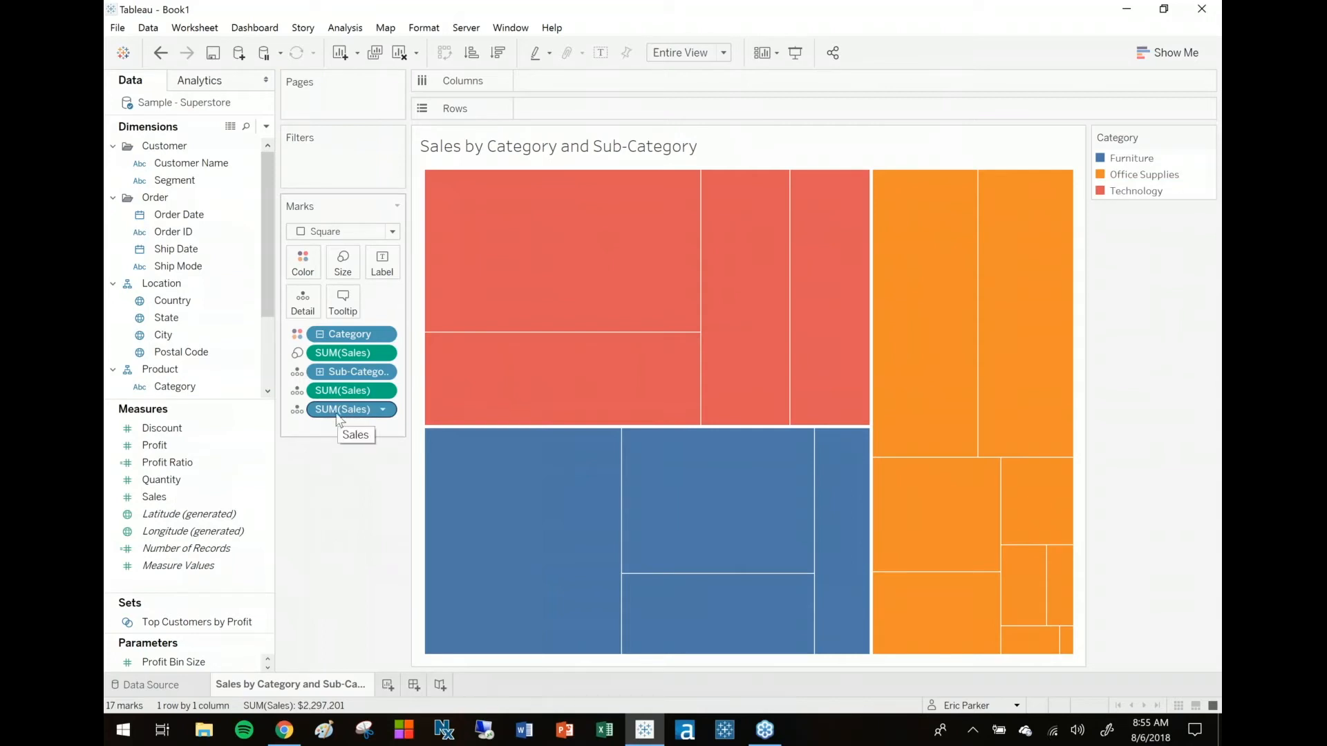
{"action": "left_click", "coordinate": [382, 408]}
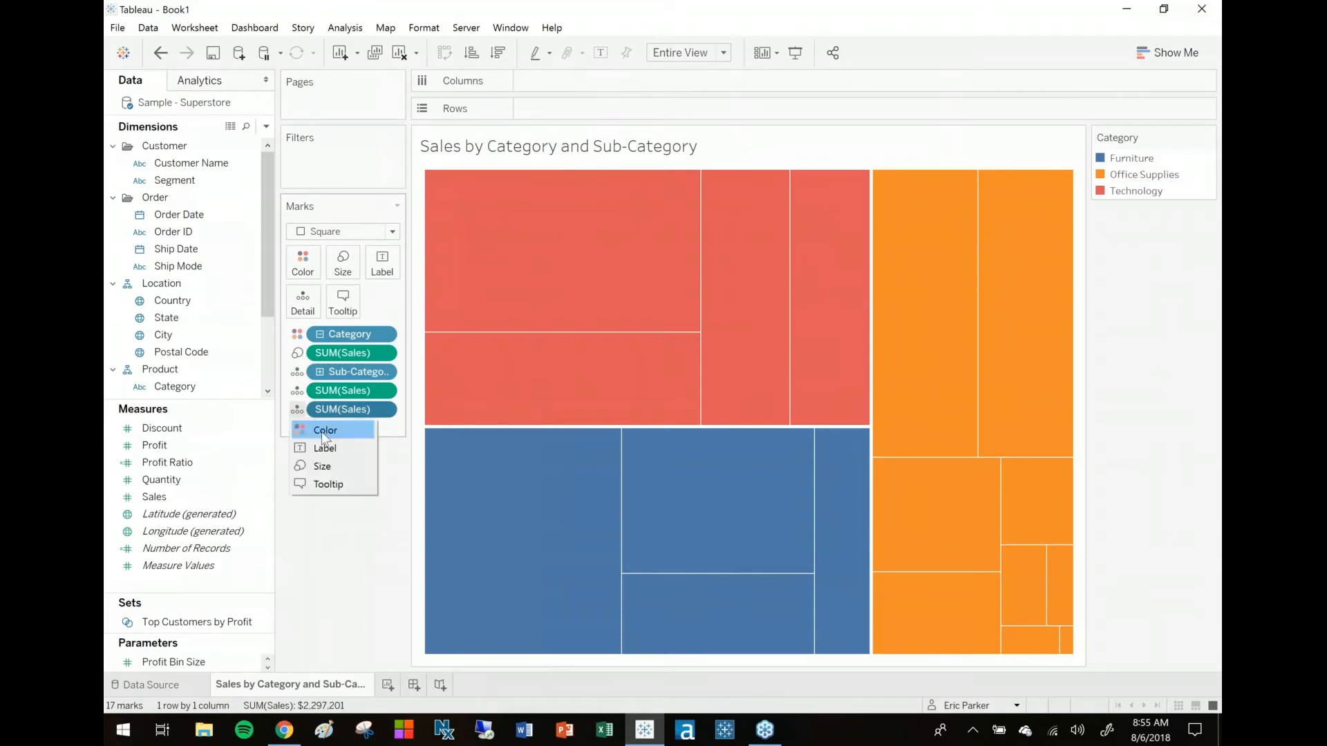
{"action": "left_click", "coordinate": [324, 430]}
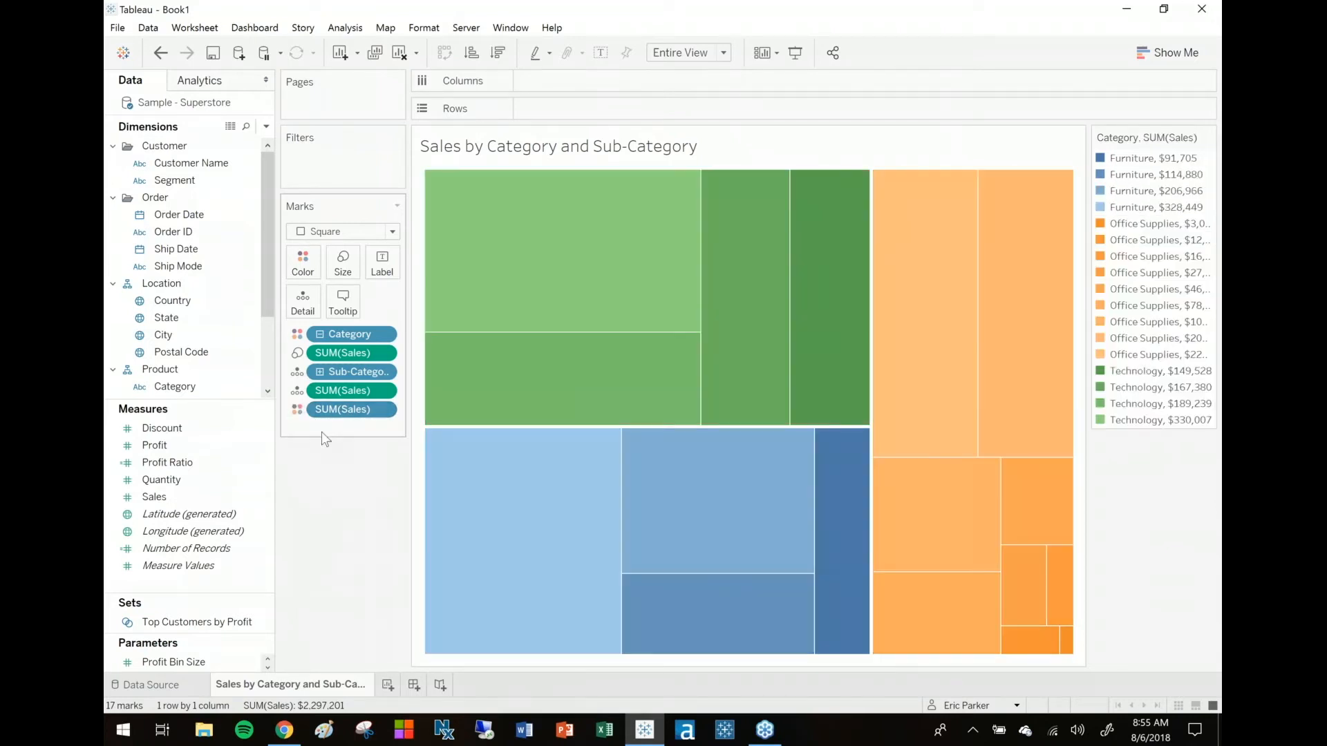
{"action": "mouse_move", "coordinate": [350, 540]}
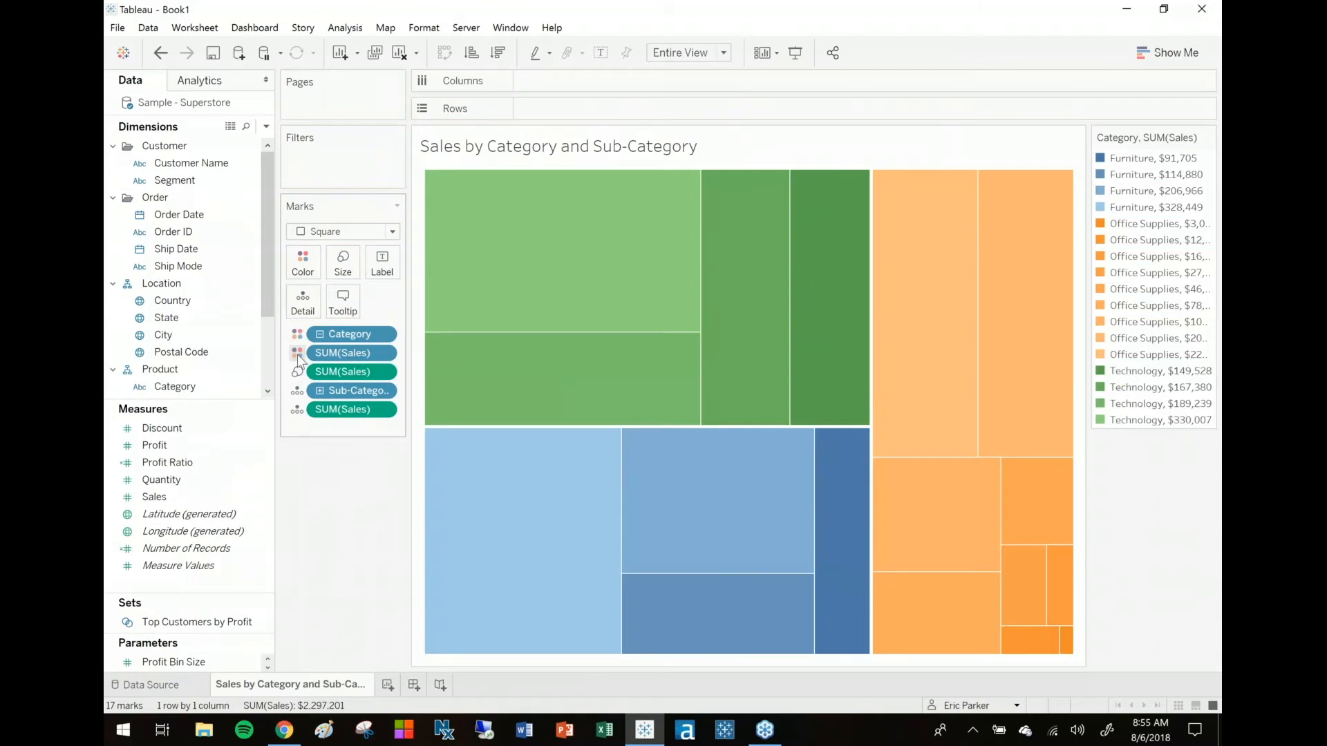
{"action": "mouse_move", "coordinate": [696, 322]}
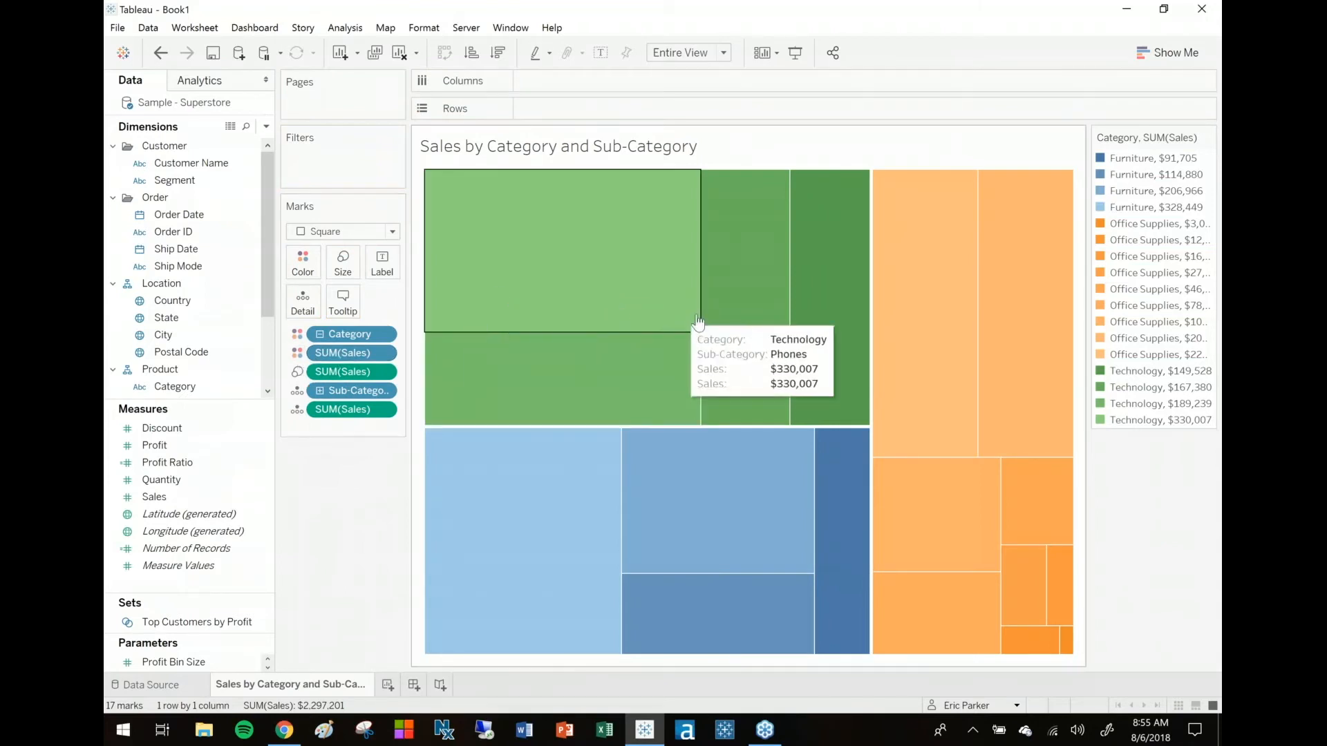
{"action": "mouse_move", "coordinate": [836, 391]}
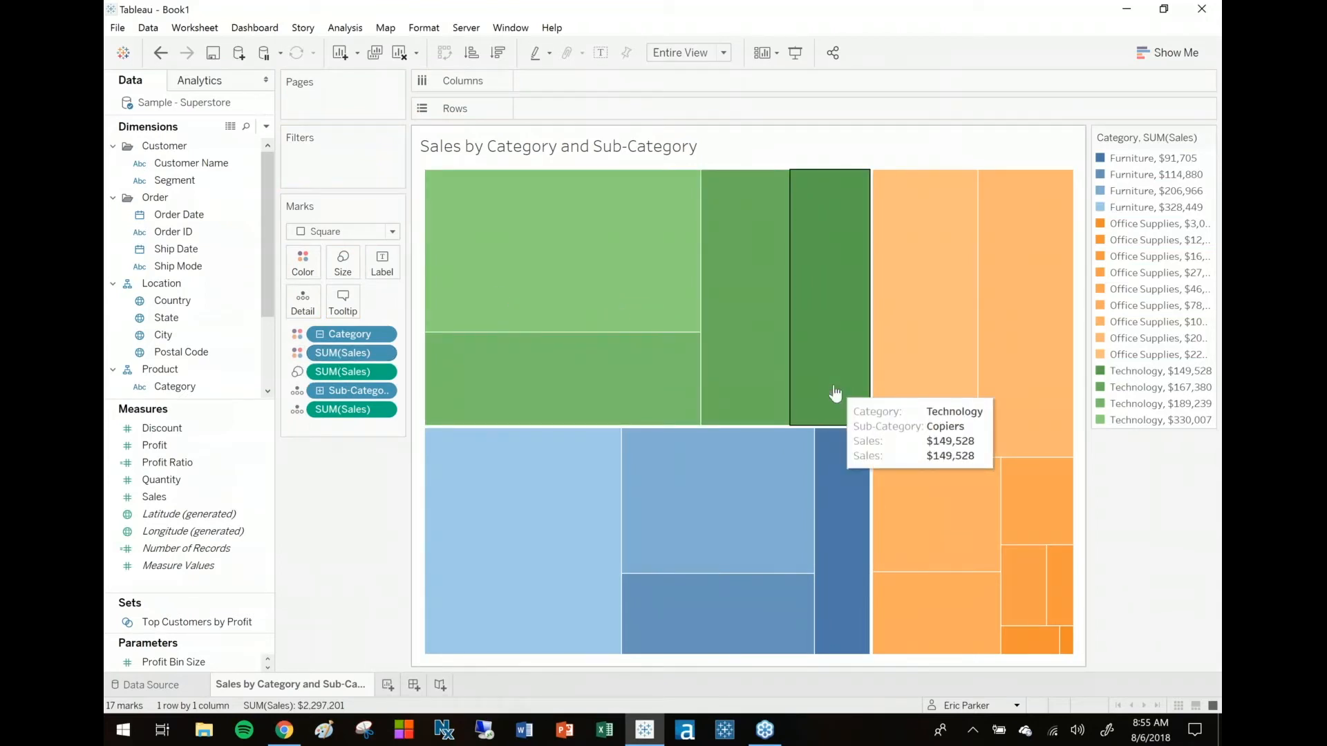
{"action": "mouse_move", "coordinate": [497, 438]}
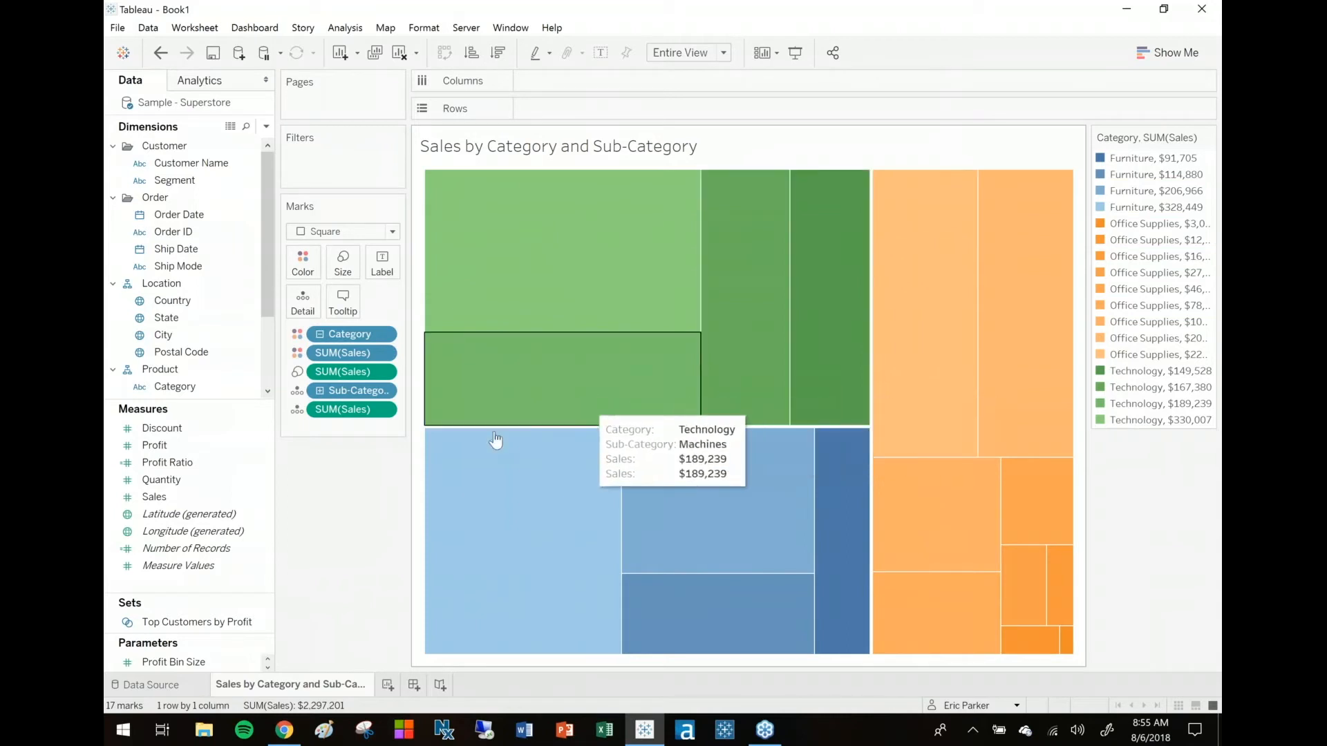
{"action": "mouse_move", "coordinate": [345, 471]}
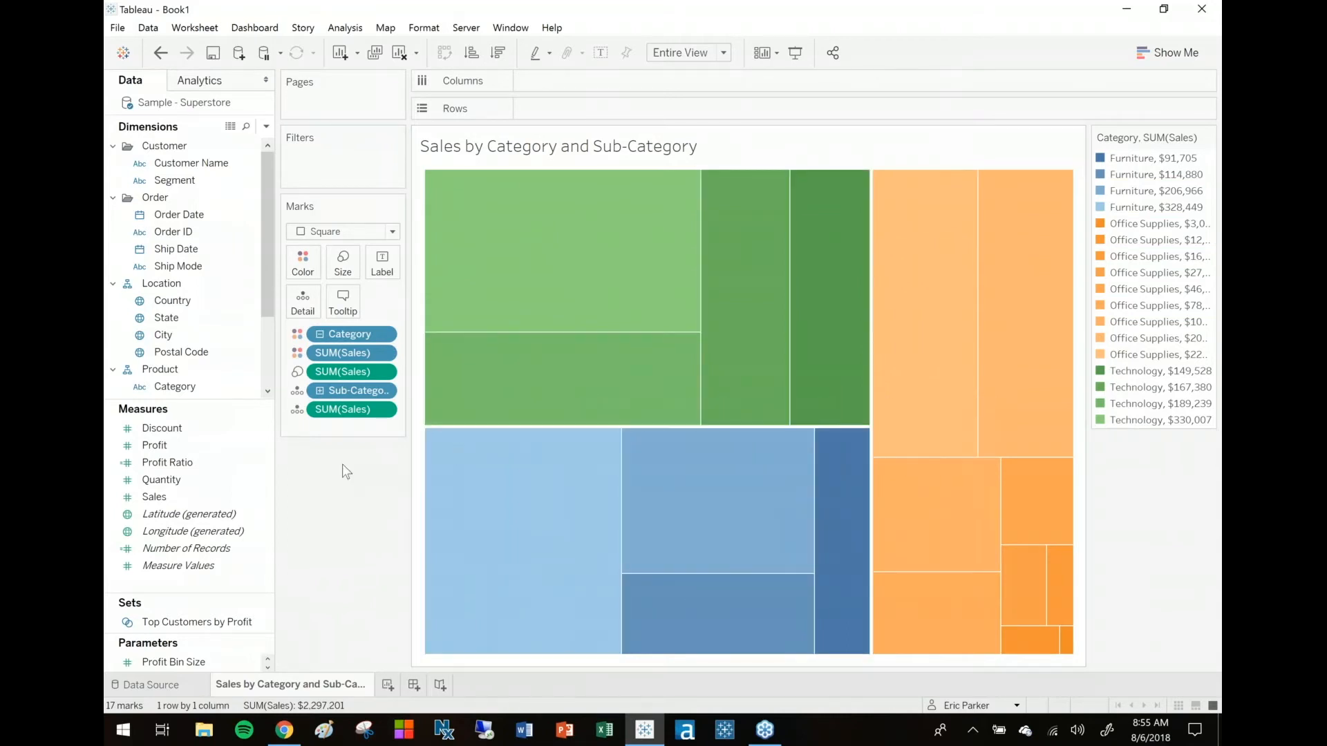
{"action": "mouse_move", "coordinate": [370, 464]}
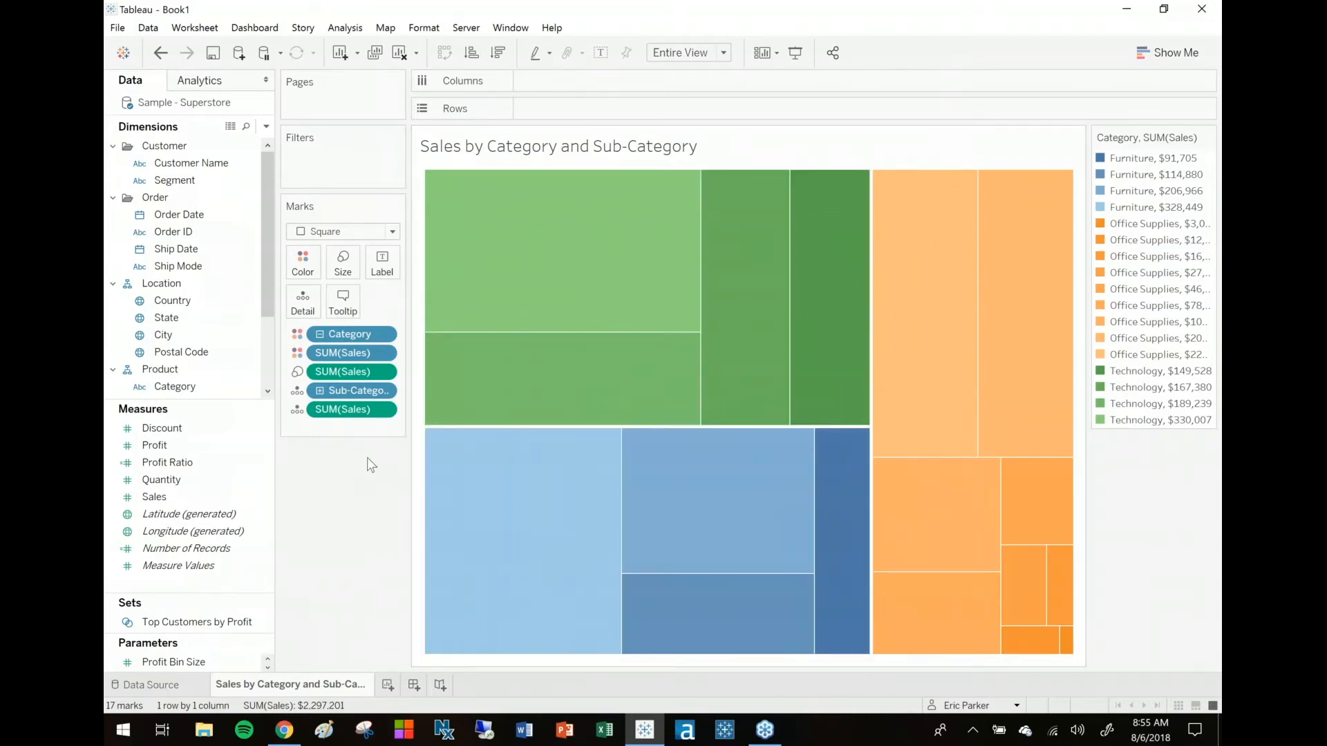
{"action": "mouse_move", "coordinate": [550, 275]}
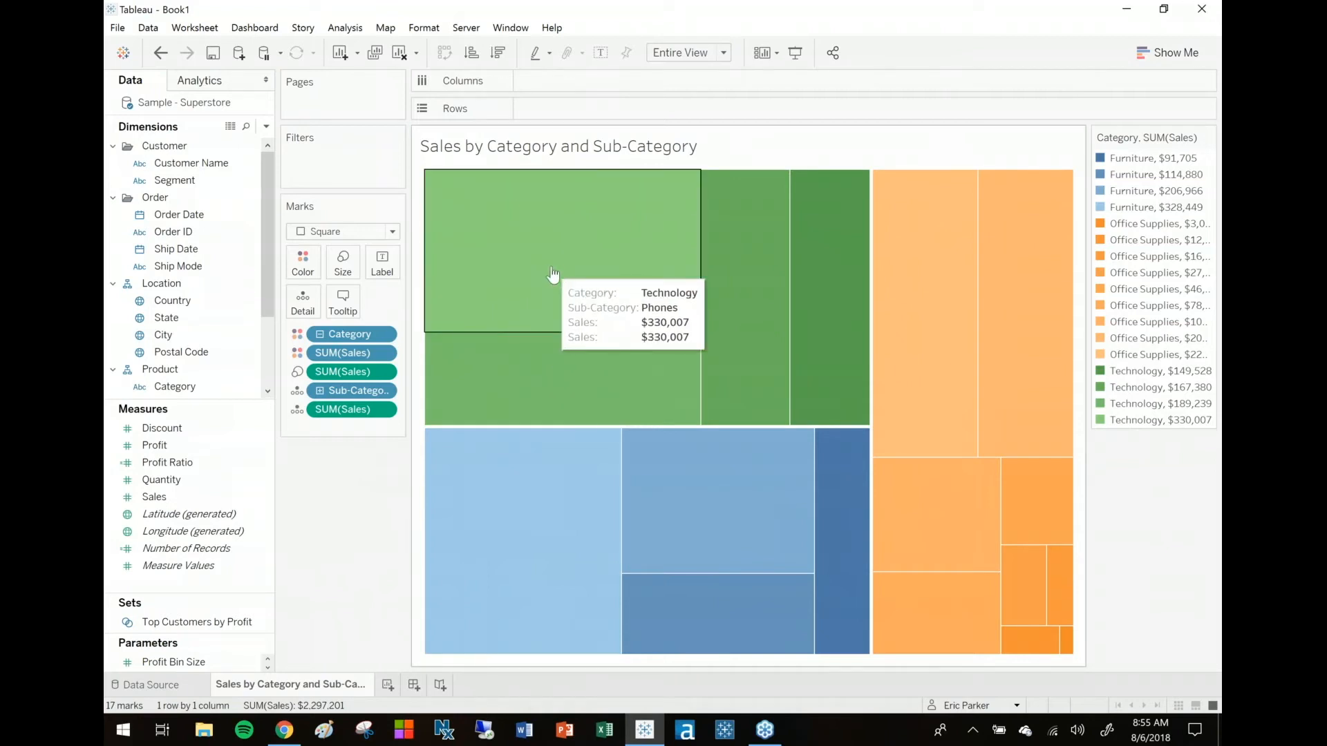
{"action": "mouse_move", "coordinate": [573, 252]}
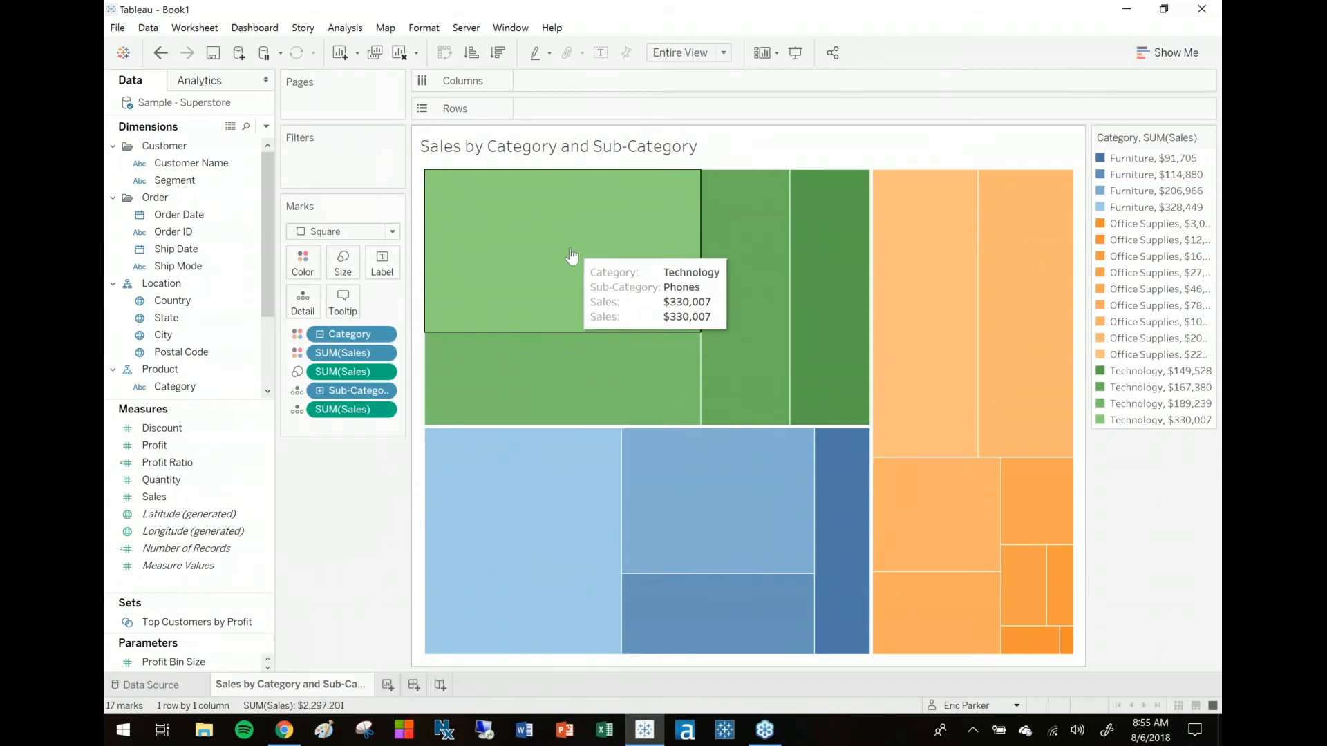
{"action": "mouse_move", "coordinate": [825, 358]}
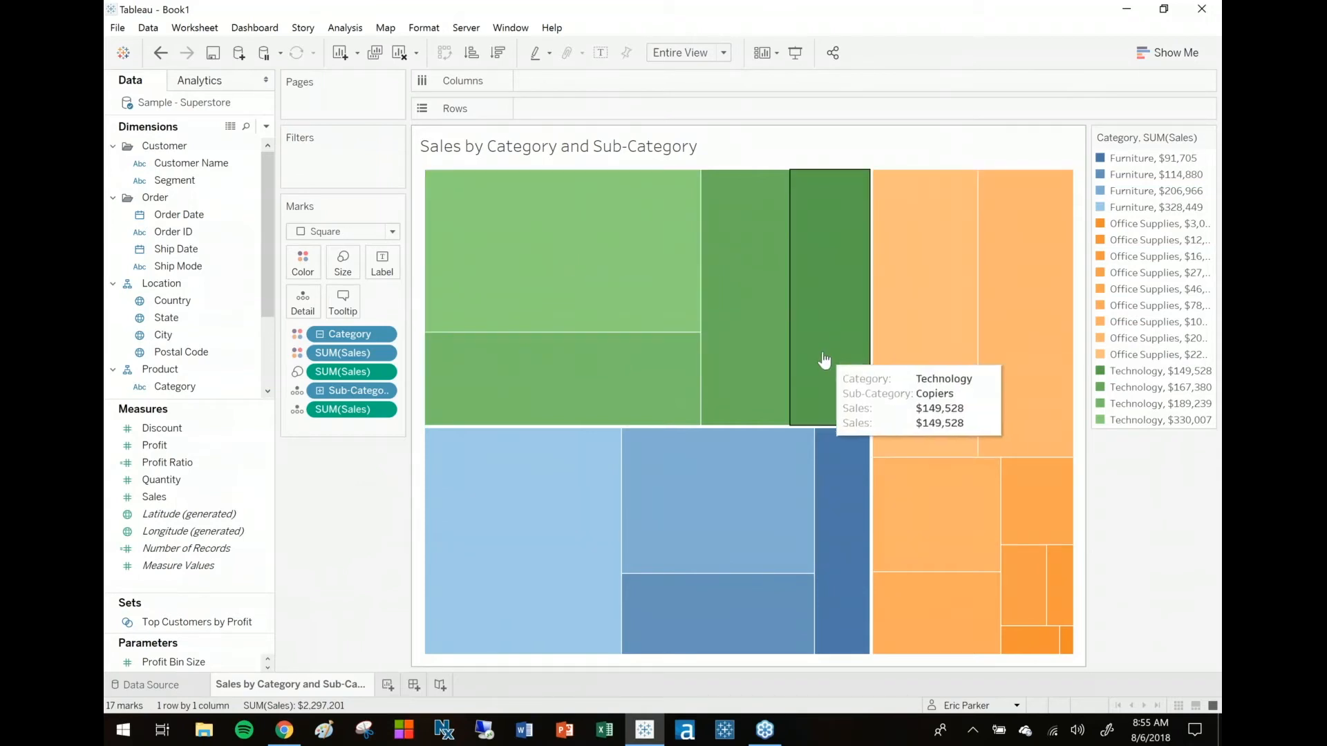
{"action": "mouse_move", "coordinate": [815, 364]}
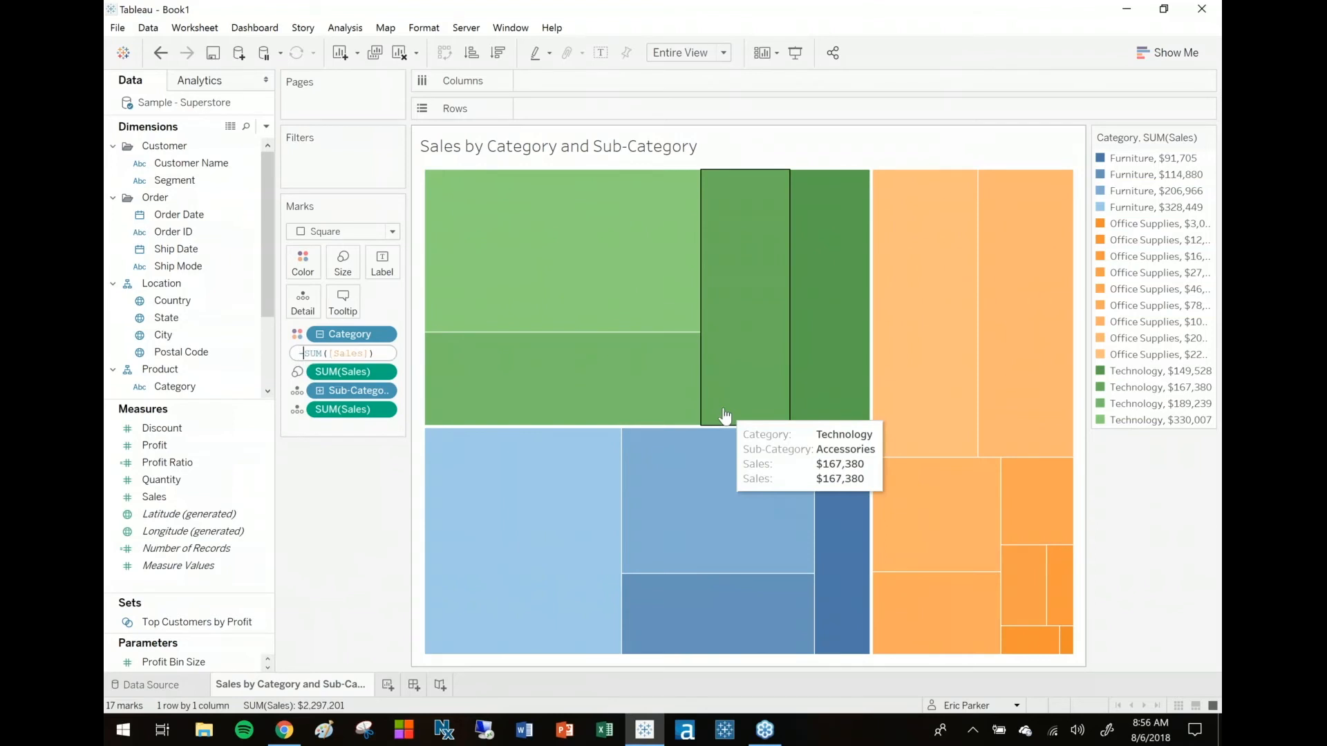
{"action": "left_click", "coordinate": [162, 53]}
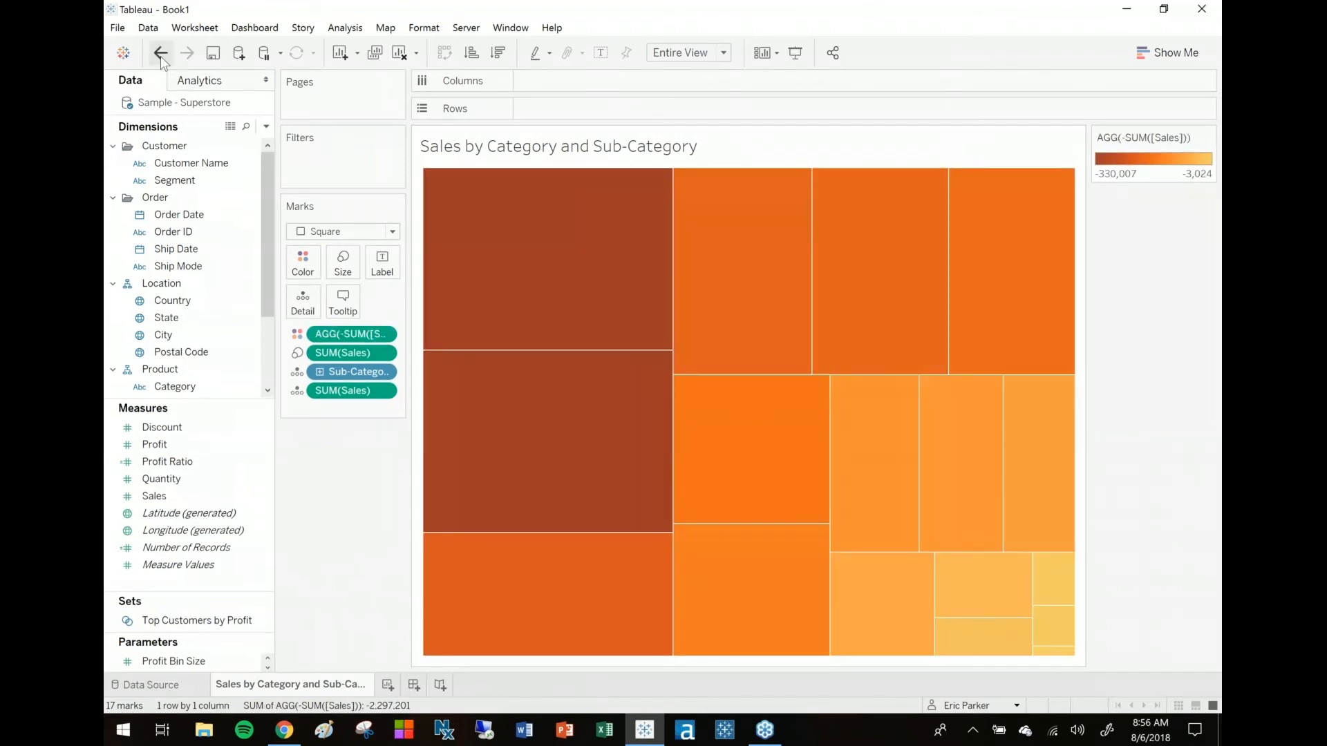
{"action": "left_click", "coordinate": [161, 52]}
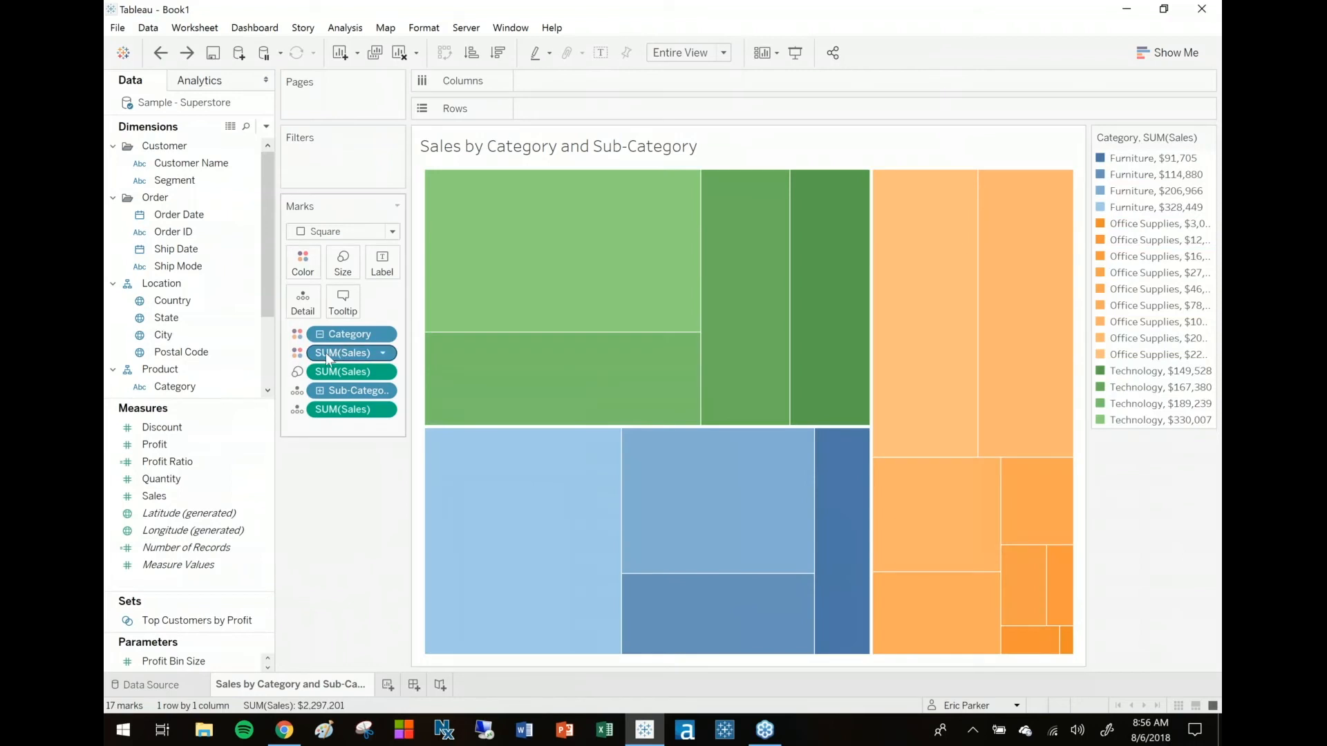
- Switch the sales pill to Detail, then back to Color as -SUM([Sales])
{"action": "left_click", "coordinate": [382, 354]}
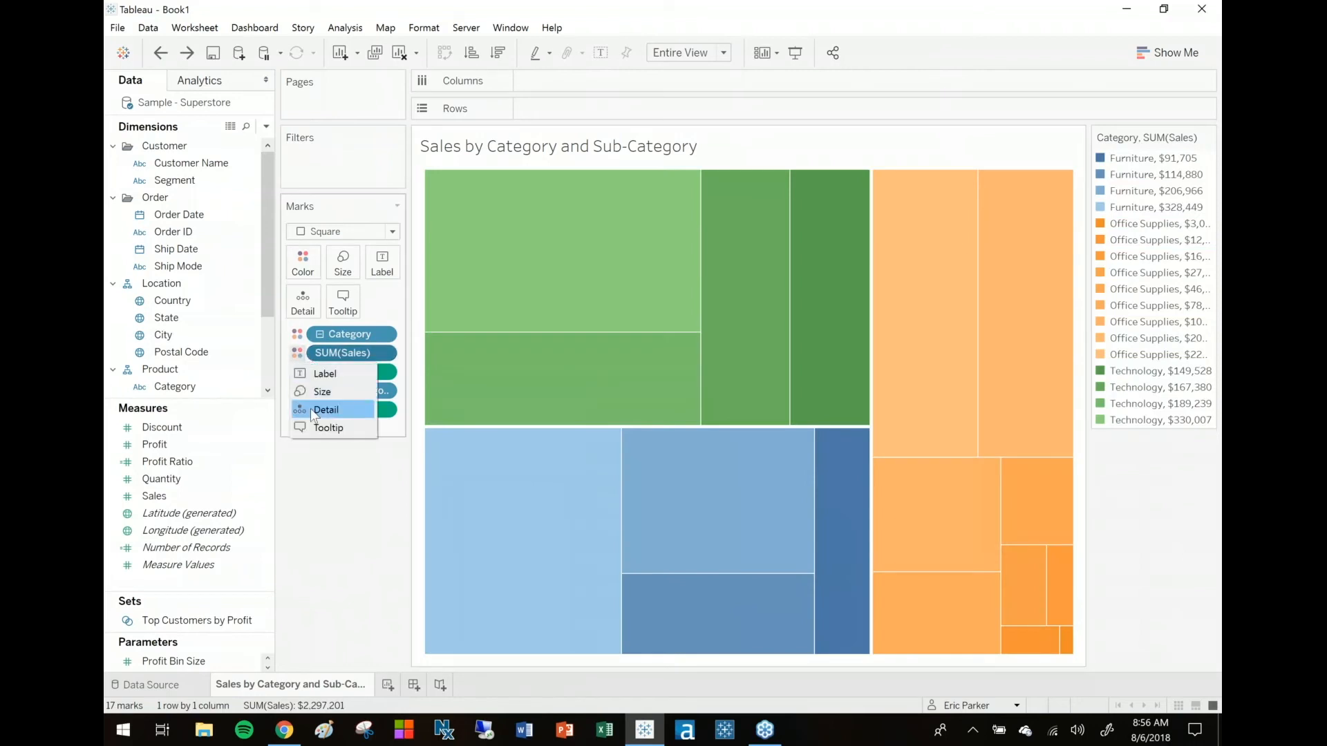
{"action": "left_click", "coordinate": [325, 409]}
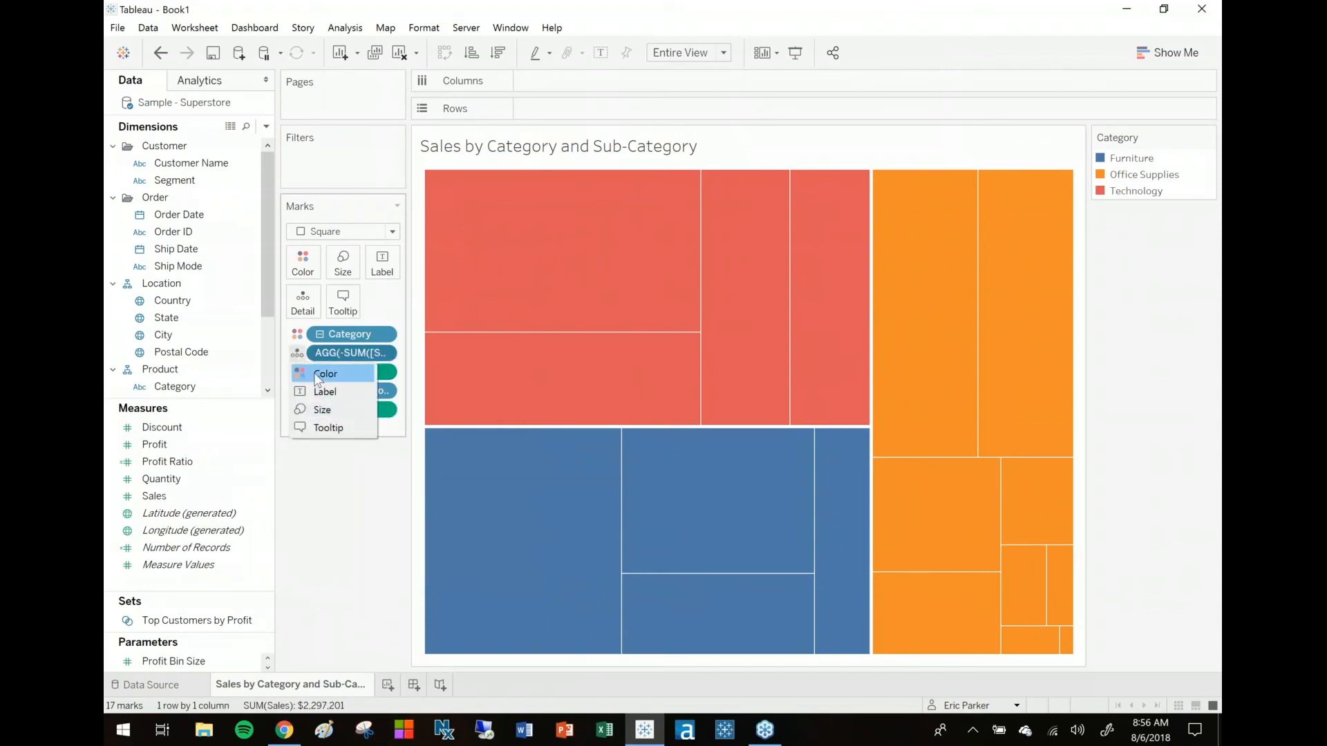
{"action": "left_click", "coordinate": [325, 374]}
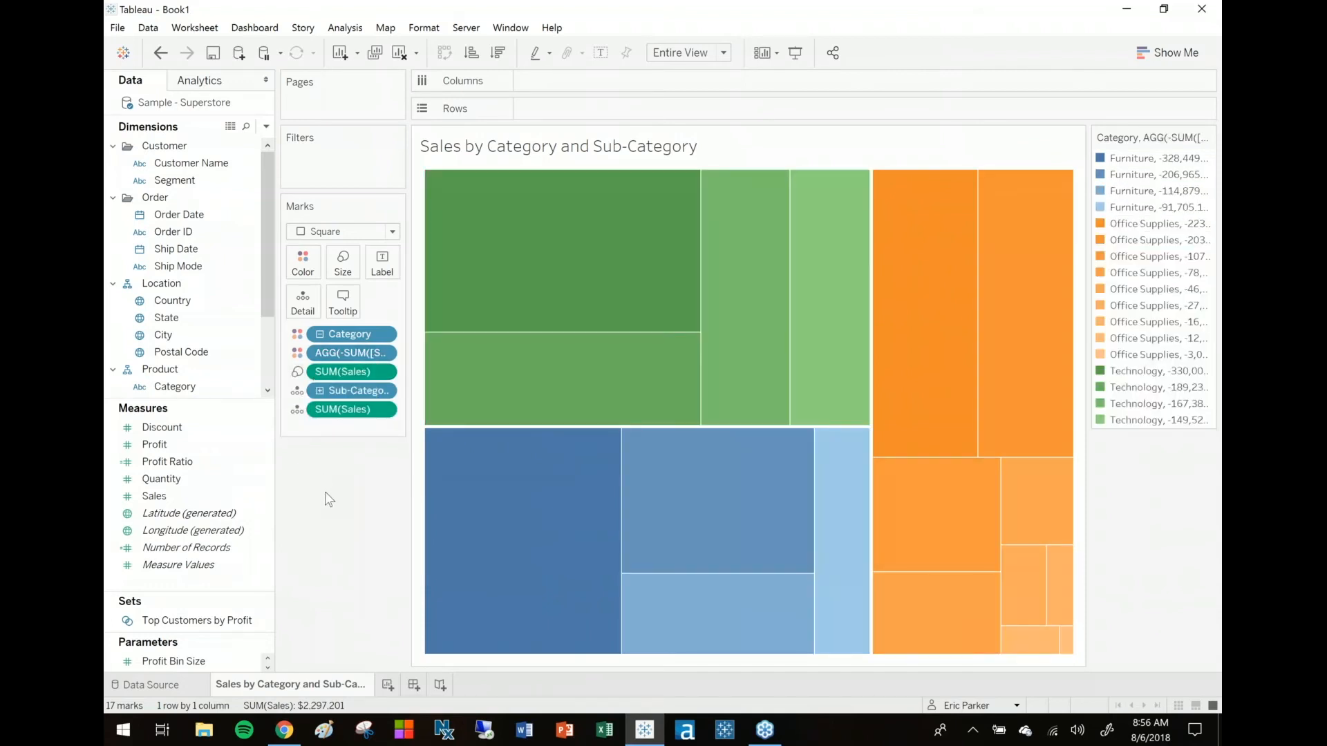
{"action": "mouse_move", "coordinate": [644, 376]}
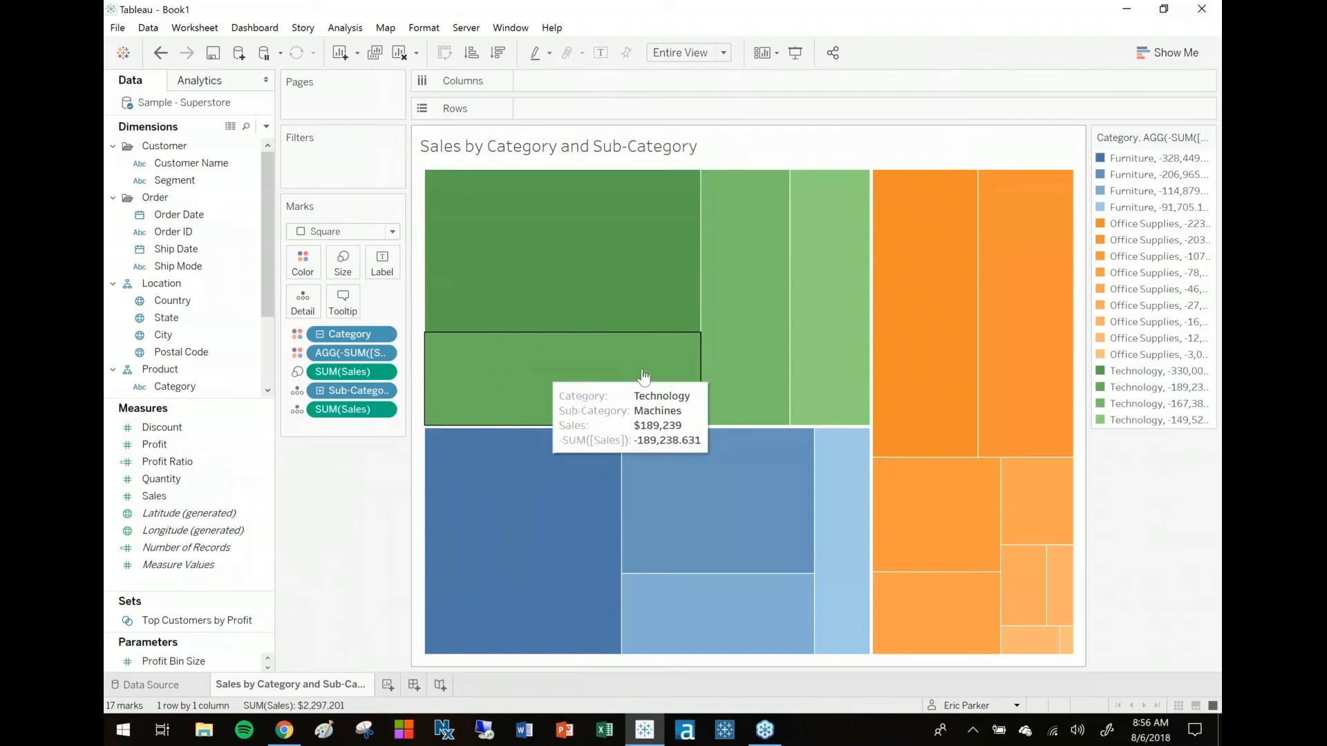
{"action": "mouse_move", "coordinate": [332, 551]}
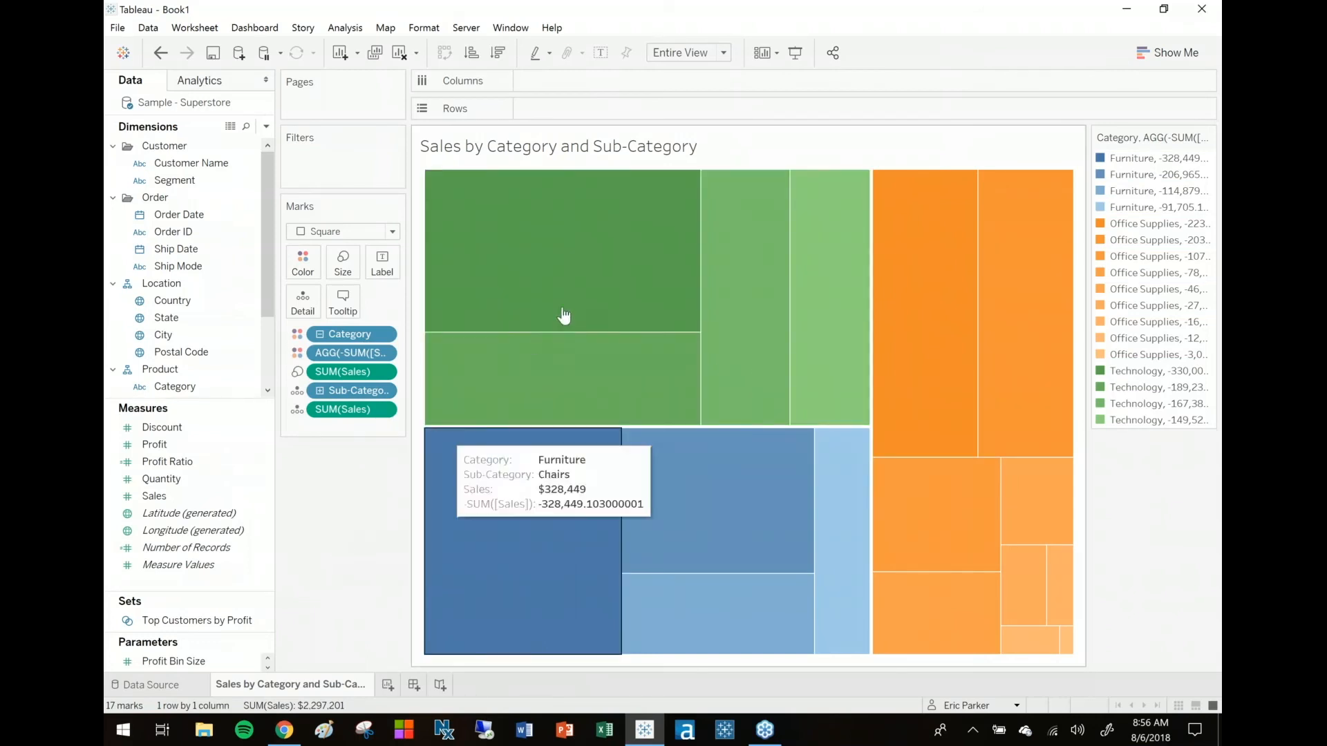
{"action": "mouse_move", "coordinate": [291, 521]}
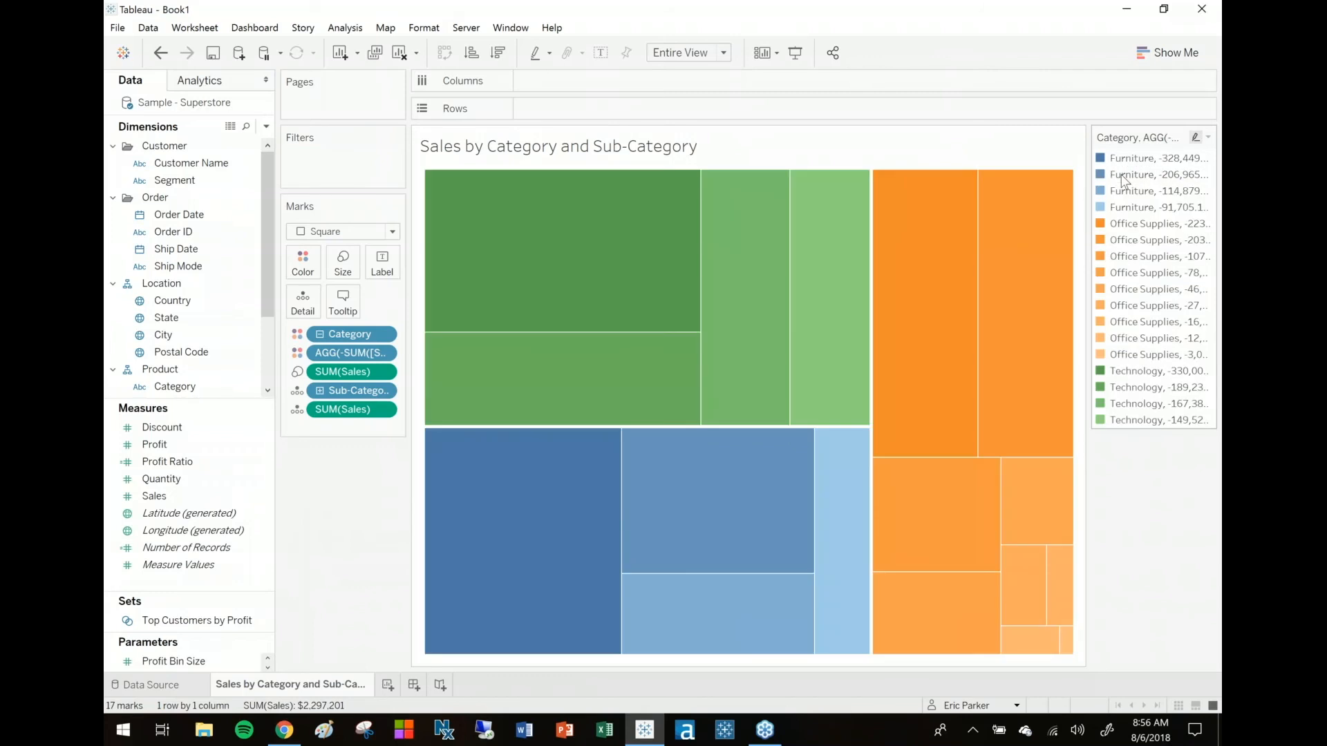
{"action": "mouse_move", "coordinate": [1143, 201]}
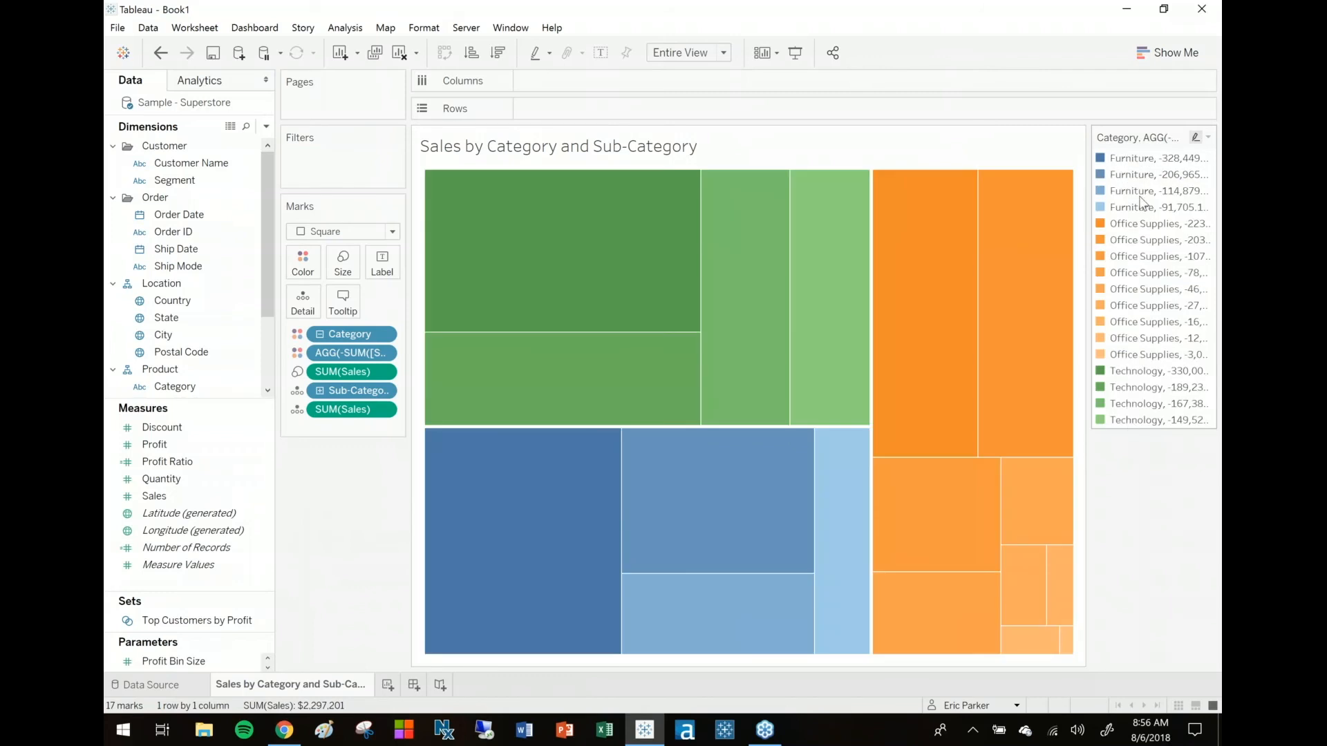
{"action": "mouse_move", "coordinate": [1157, 240]}
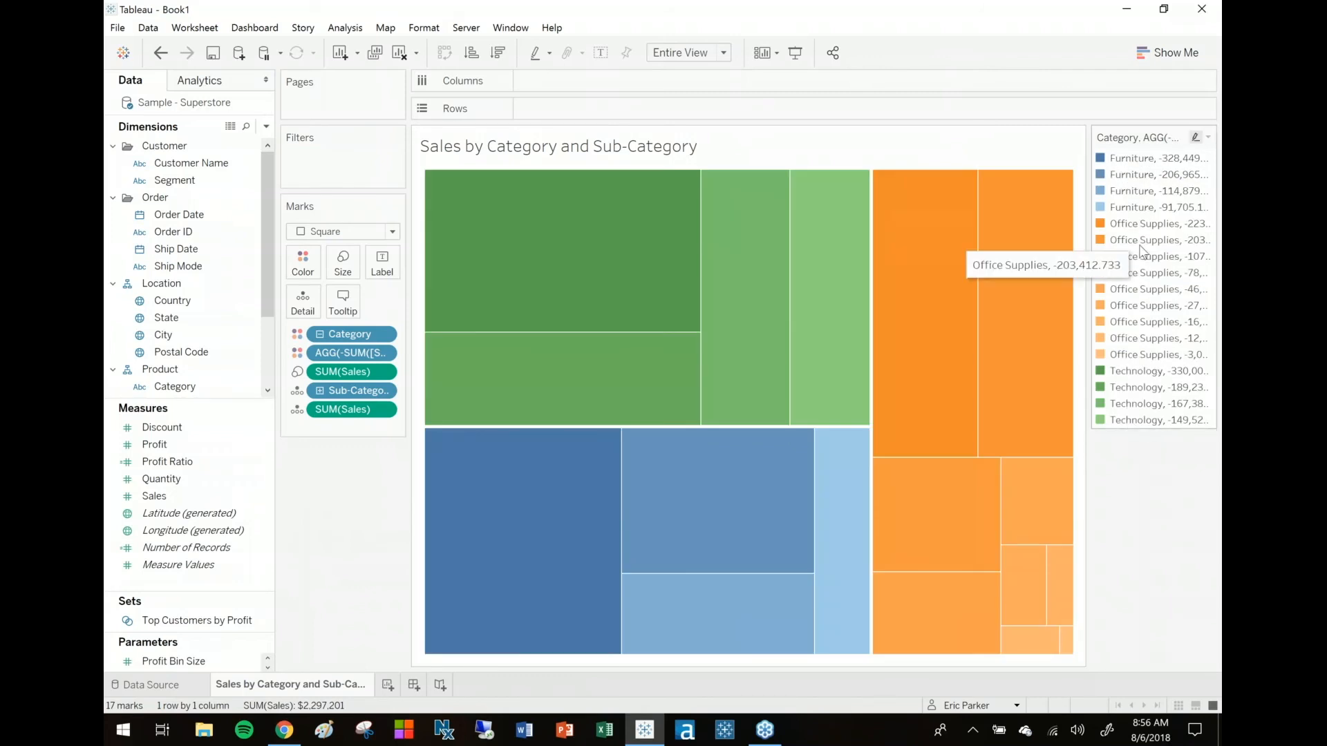
{"action": "mouse_move", "coordinate": [1119, 411]}
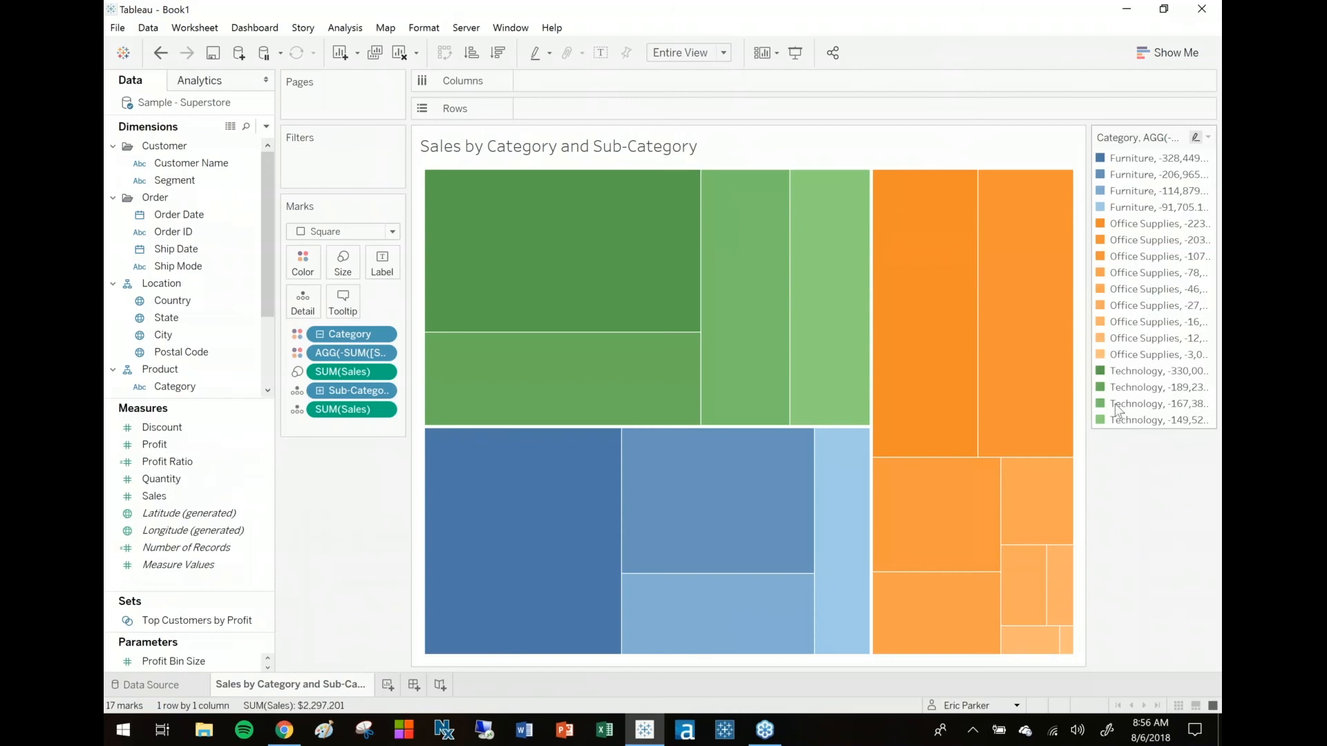
{"action": "mouse_move", "coordinate": [571, 291]}
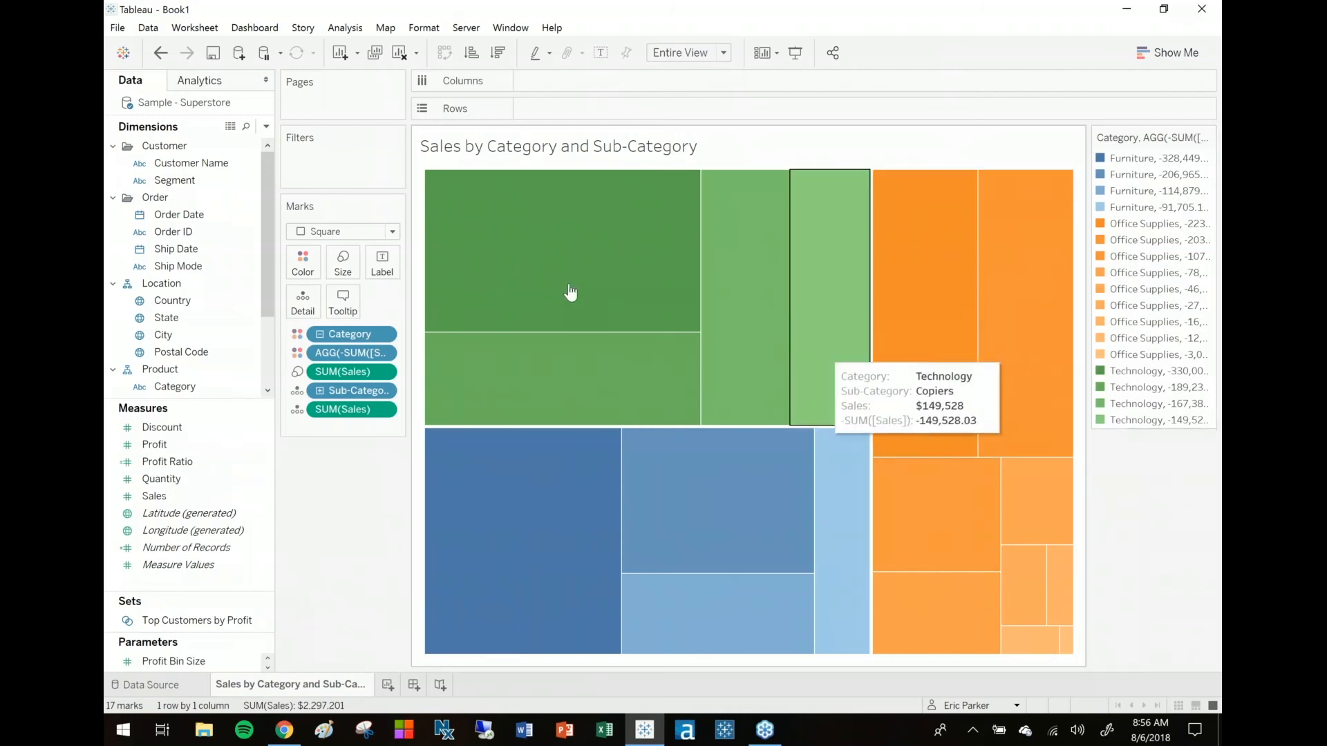
{"action": "mouse_move", "coordinate": [571, 292]}
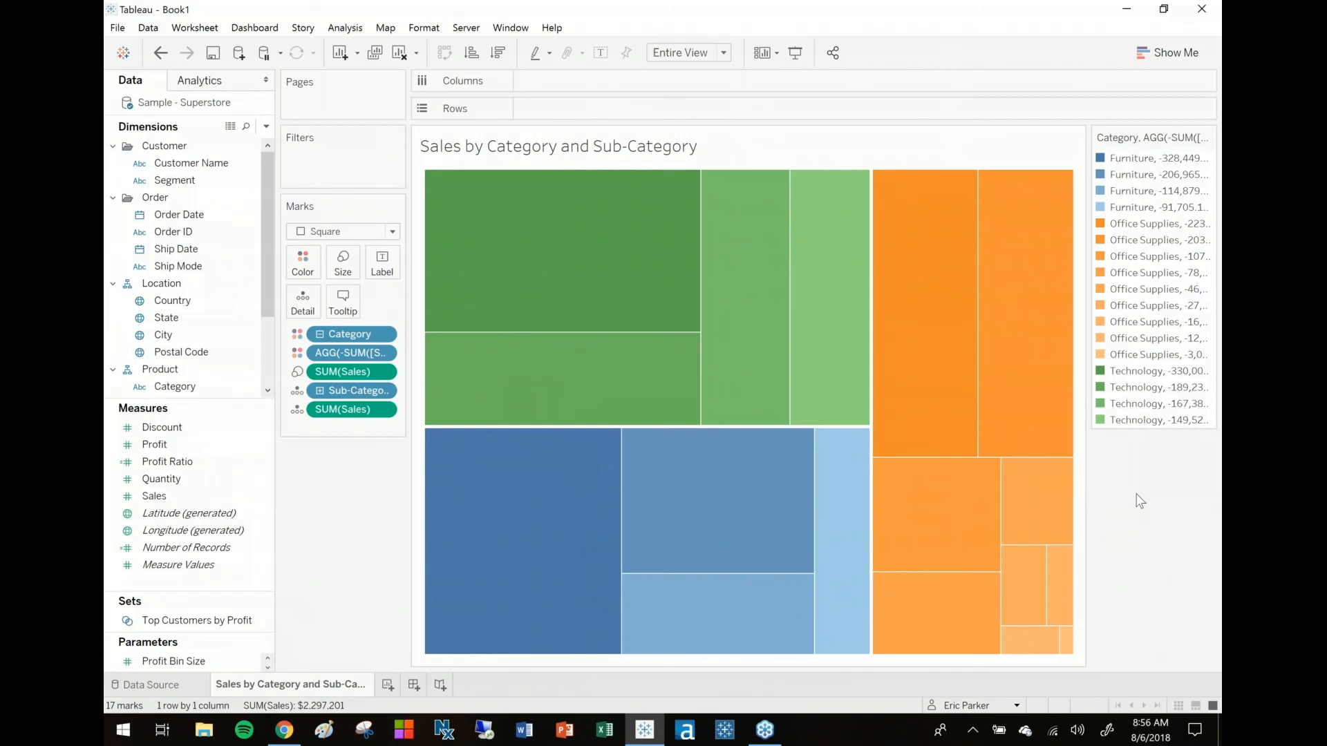
{"action": "mouse_move", "coordinate": [1147, 489]}
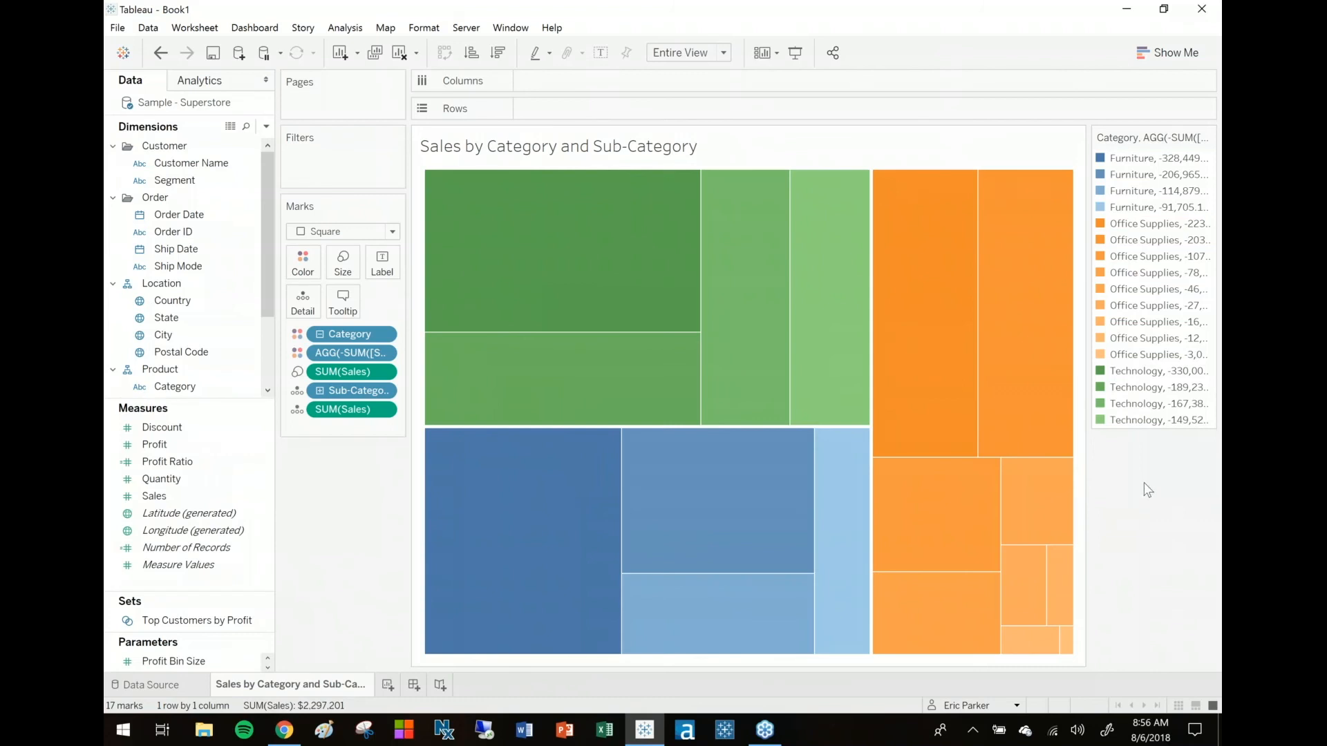
{"action": "mouse_move", "coordinate": [1136, 550]}
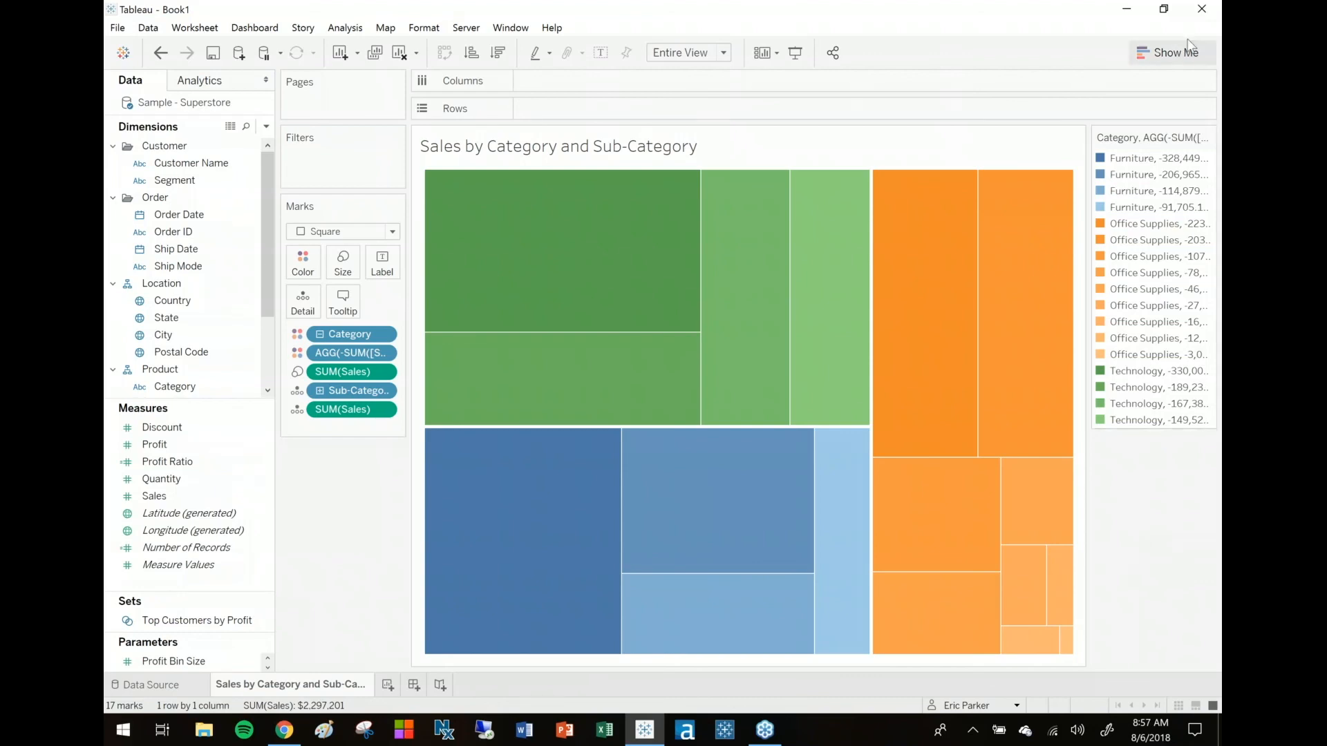
{"action": "mouse_move", "coordinate": [1110, 91]}
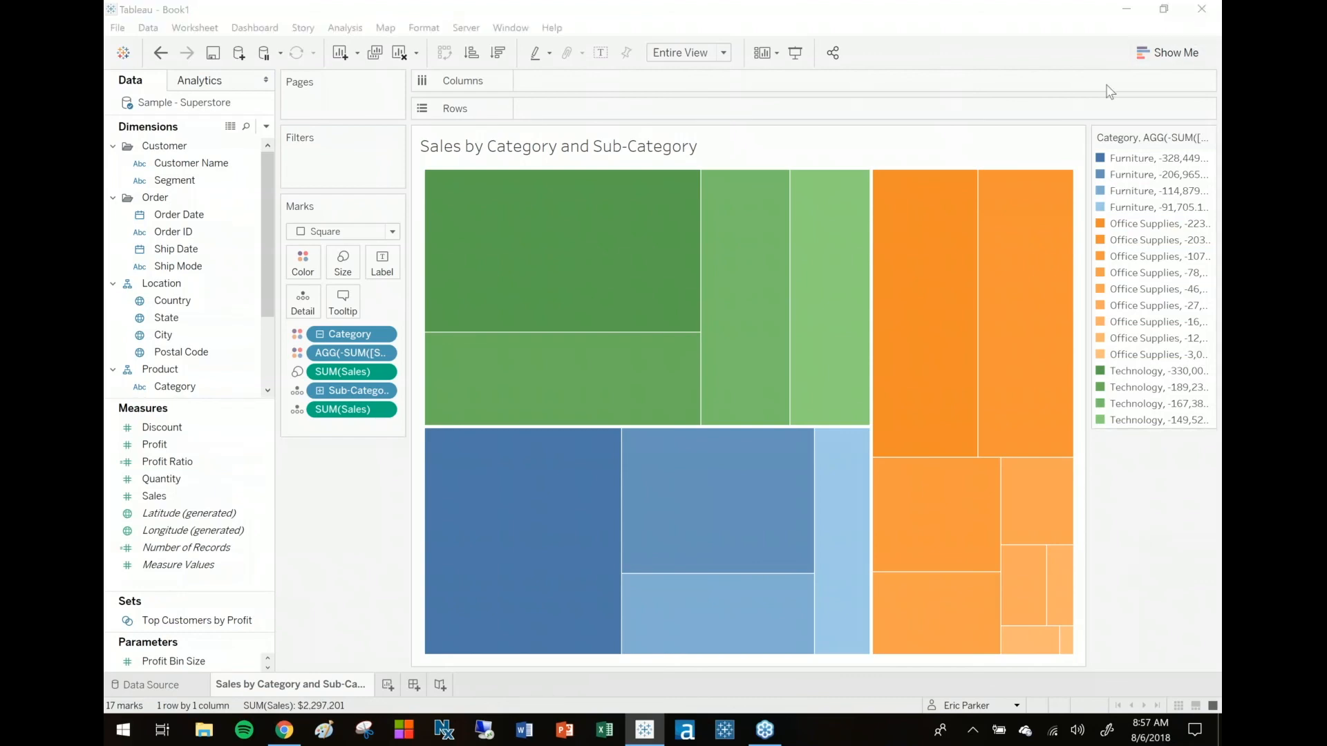